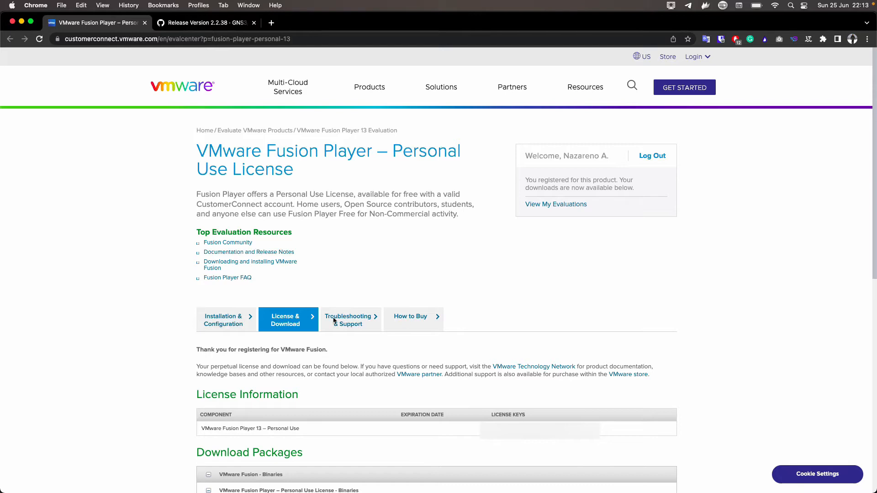
pyautogui.moveTo(133, 73)
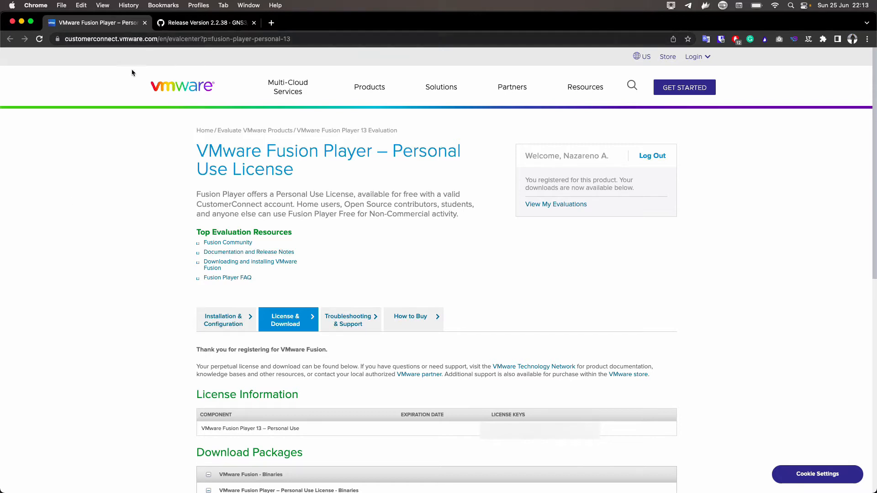
pyautogui.moveTo(104, 174)
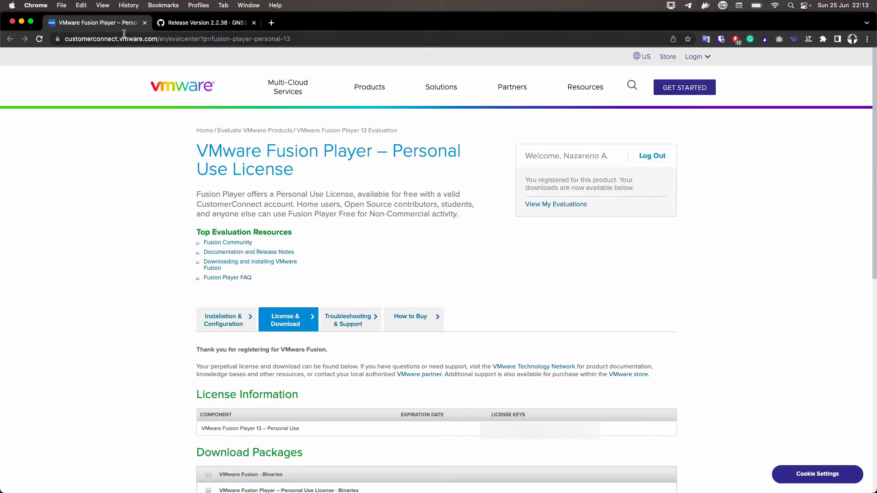
pyautogui.moveTo(96, 157)
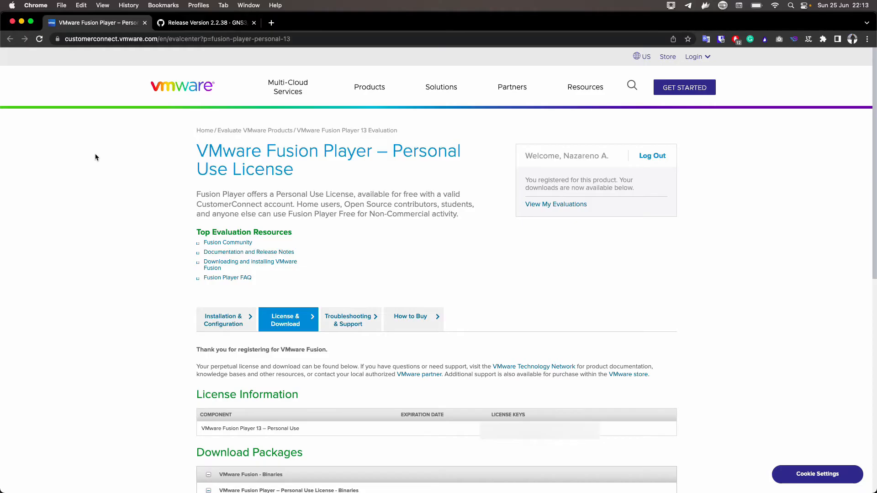
pyautogui.moveTo(108, 100)
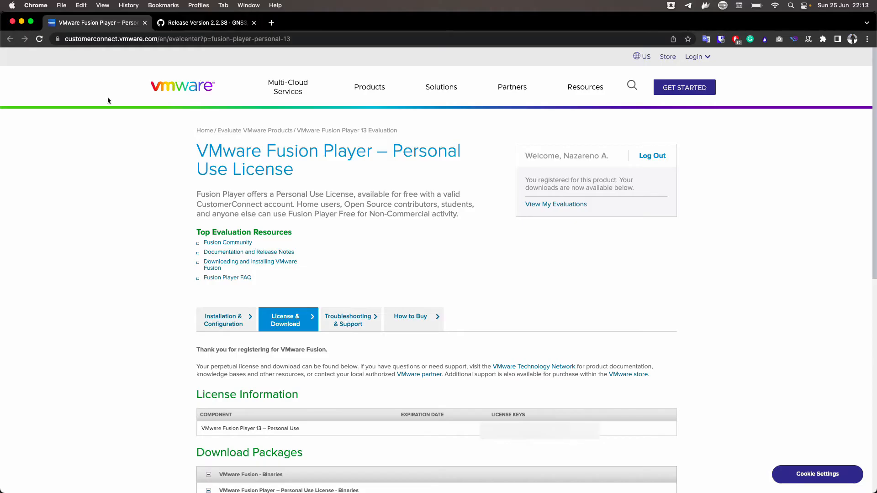
pyautogui.moveTo(121, 136)
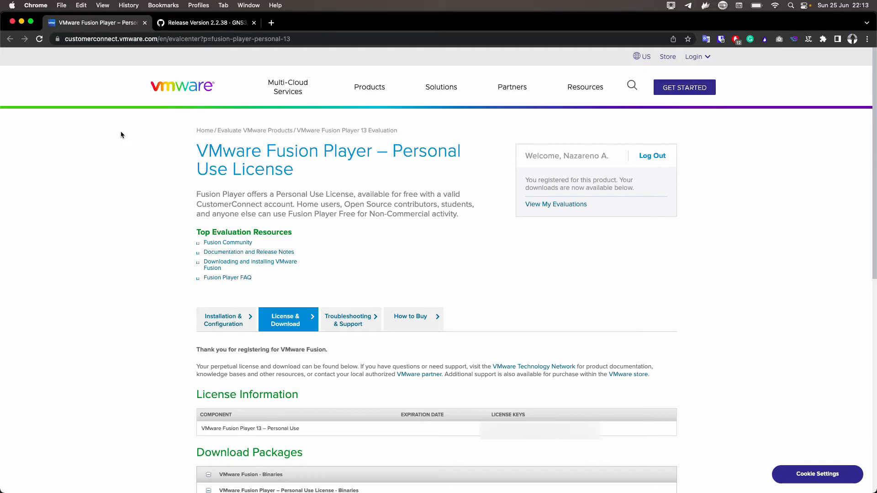
pyautogui.moveTo(174, 216)
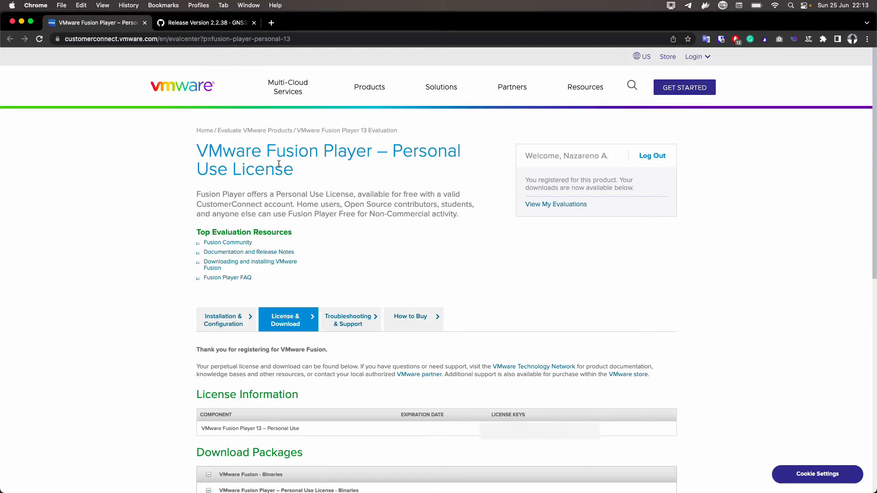
pyautogui.moveTo(329, 147)
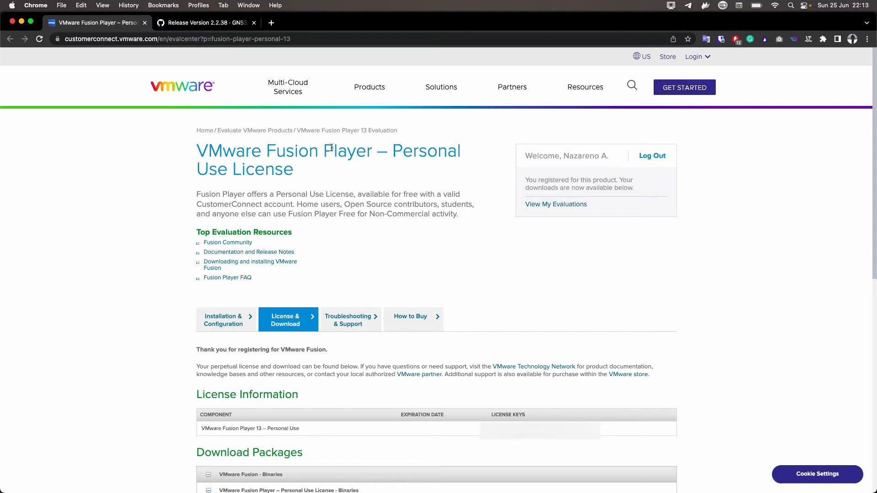
# Expand the Virtual Machines group in the library so GNS3 ARM is listed
pyautogui.scroll(-3)
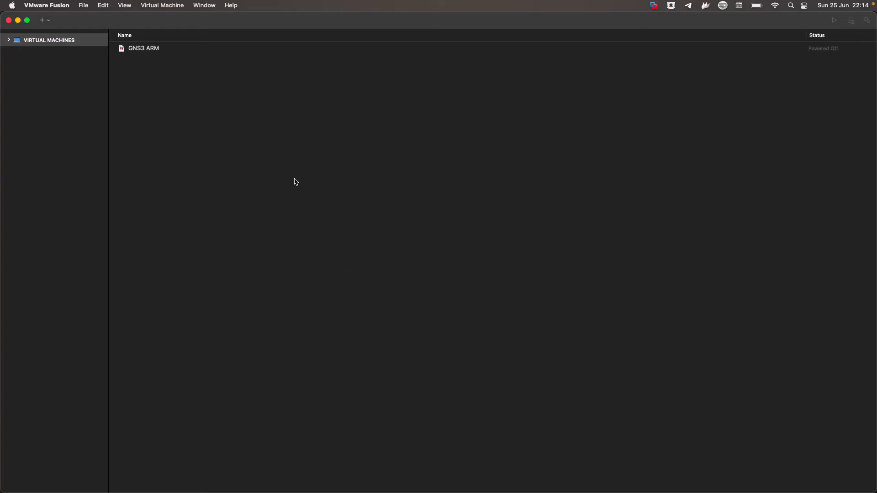
pyautogui.click(8, 40)
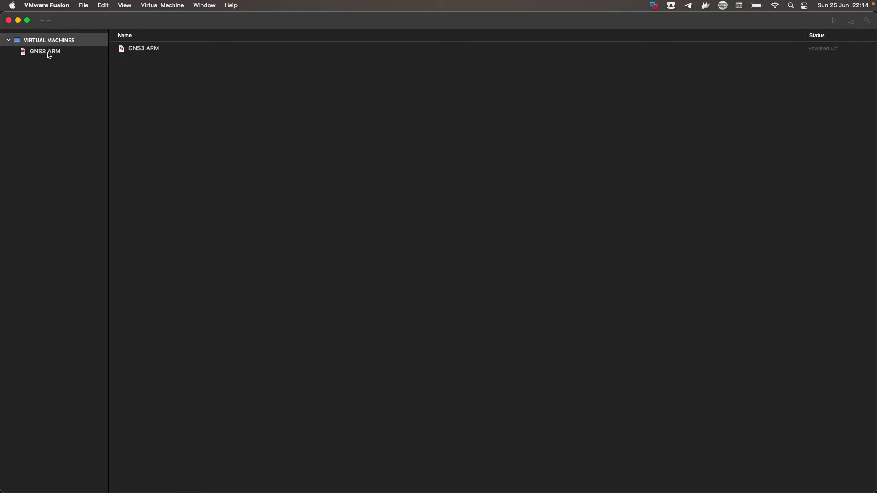
pyautogui.moveTo(60, 98)
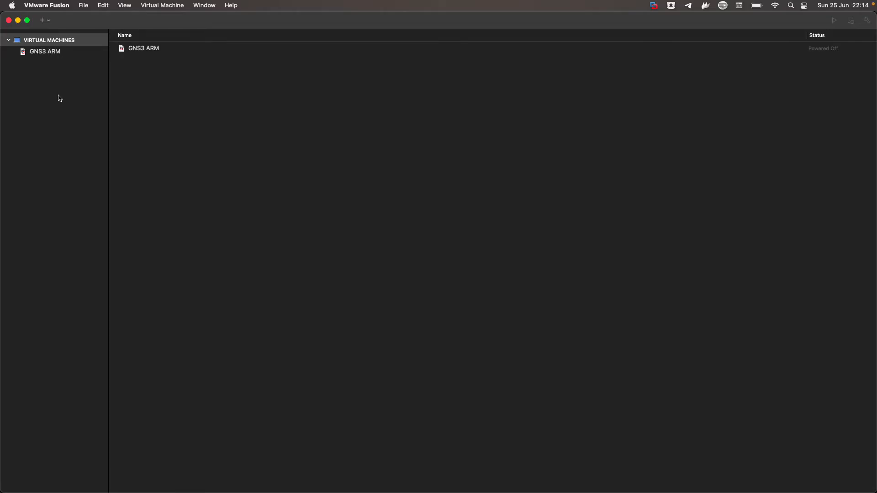
pyautogui.moveTo(190, 116)
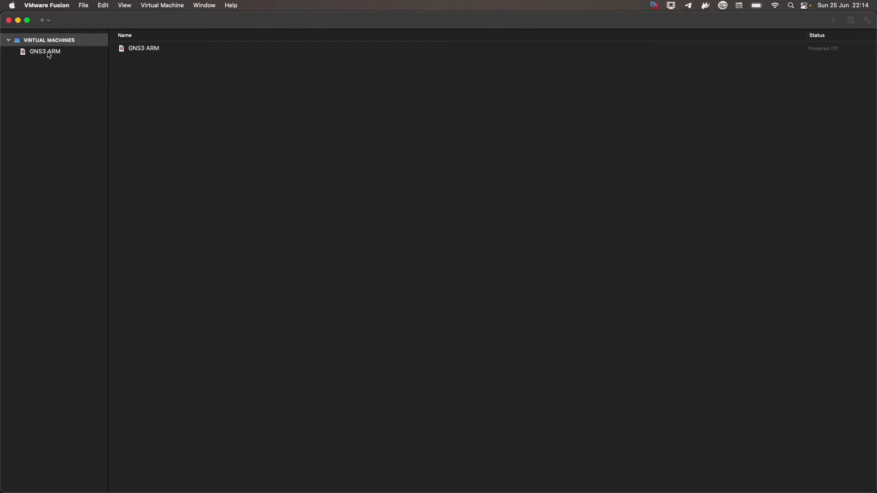
pyautogui.moveTo(153, 84)
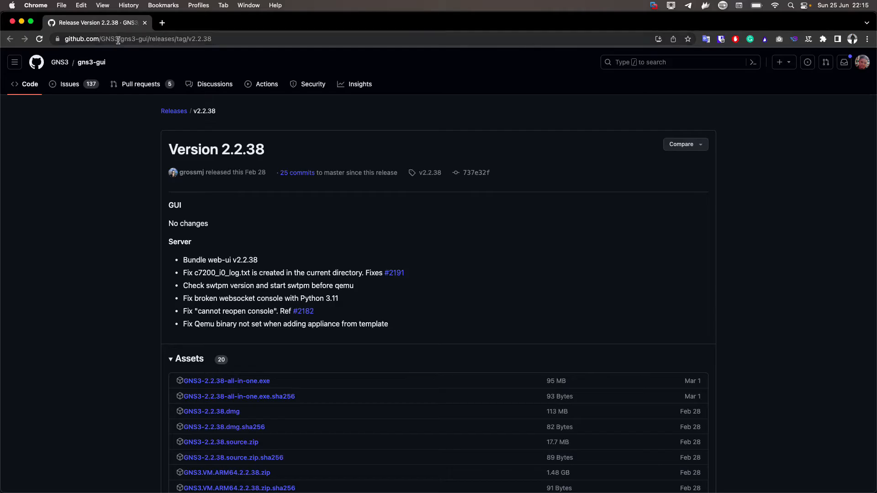
pyautogui.moveTo(123, 227)
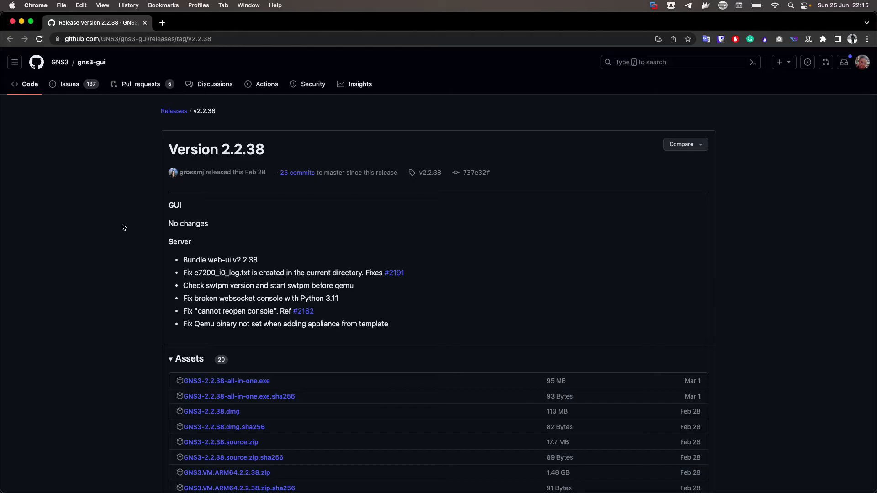
pyautogui.moveTo(151, 155)
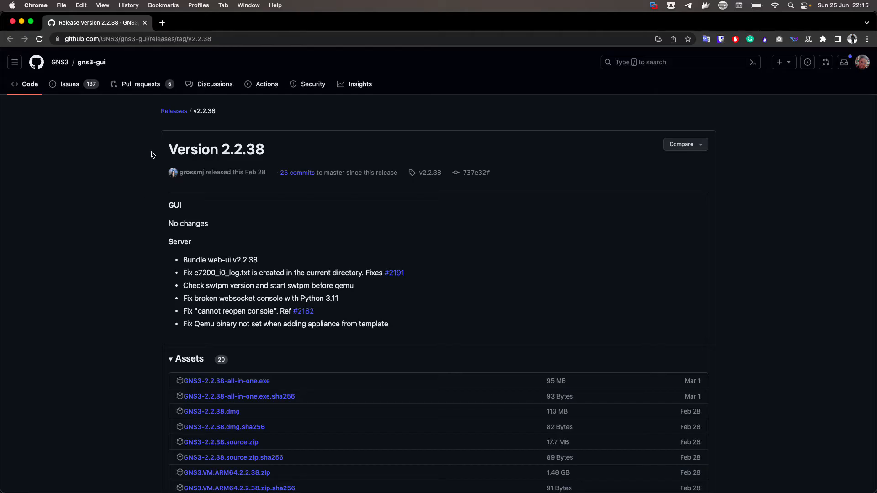
pyautogui.doubleClick(215, 149)
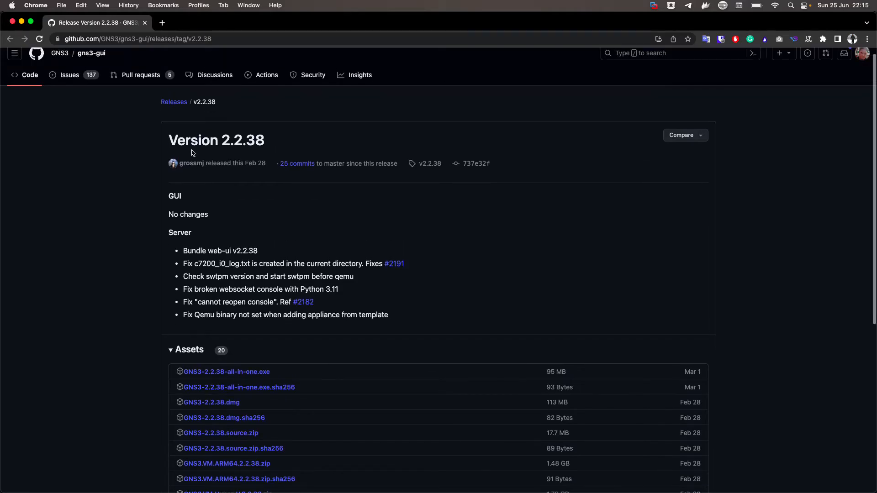
pyautogui.doubleClick(243, 139)
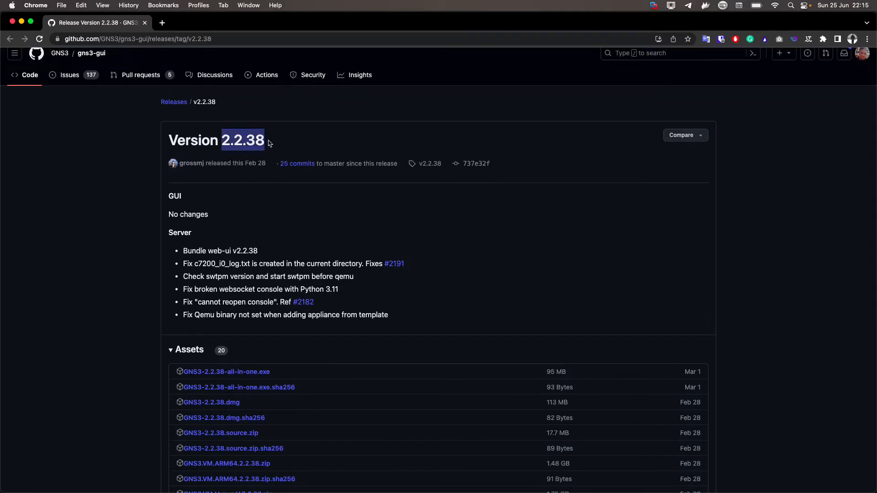
pyautogui.scroll(-3)
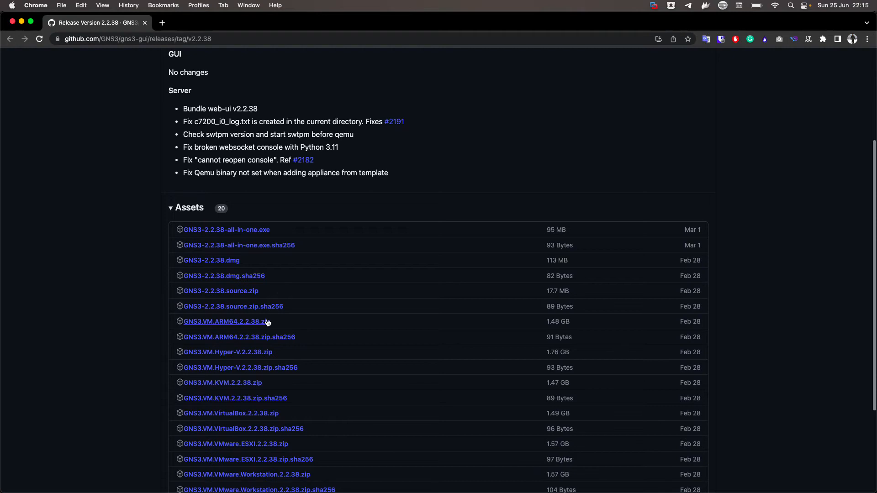
pyautogui.moveTo(226, 321)
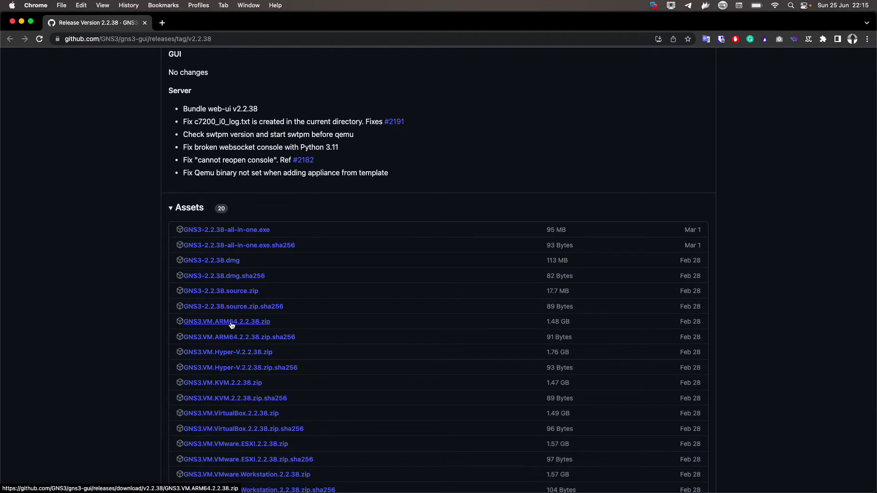
pyautogui.scroll(3)
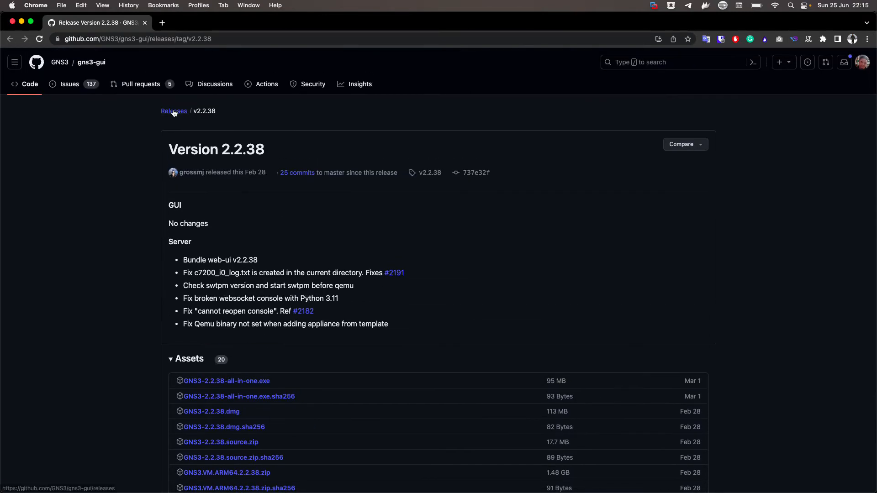
pyautogui.click(173, 111)
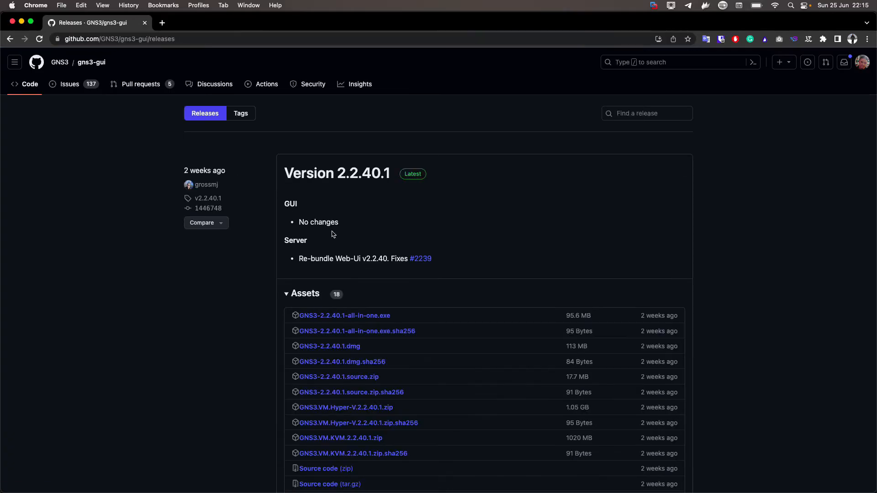
pyautogui.moveTo(337, 173)
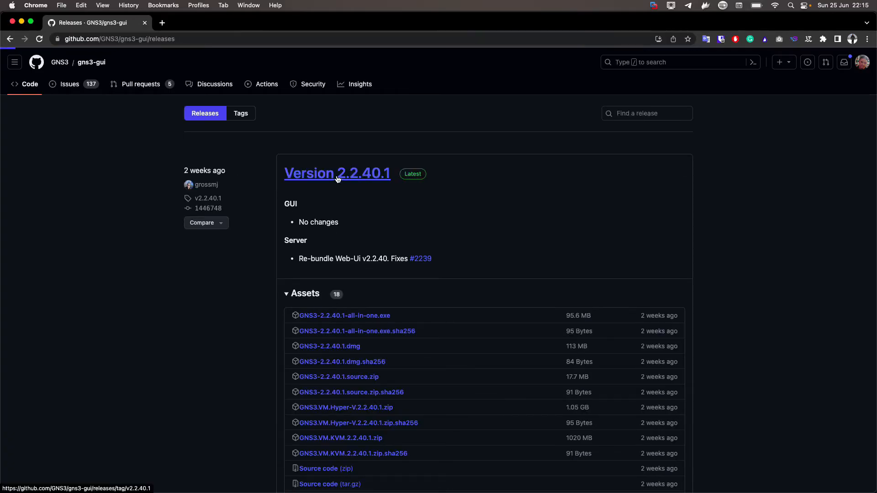
pyautogui.click(337, 172)
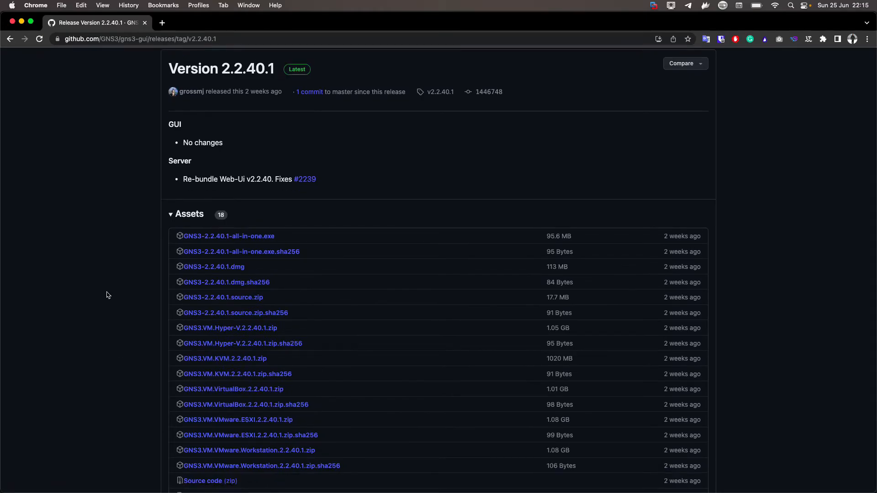
pyautogui.scroll(-3)
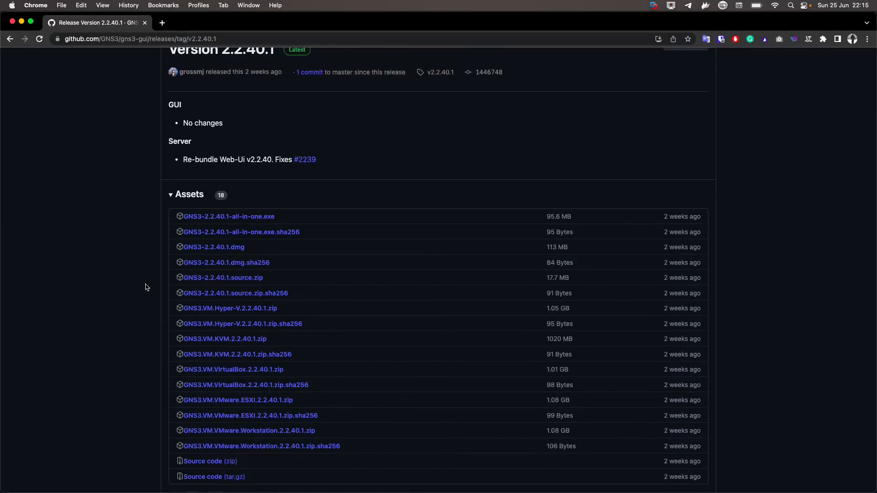
pyautogui.click(9, 38)
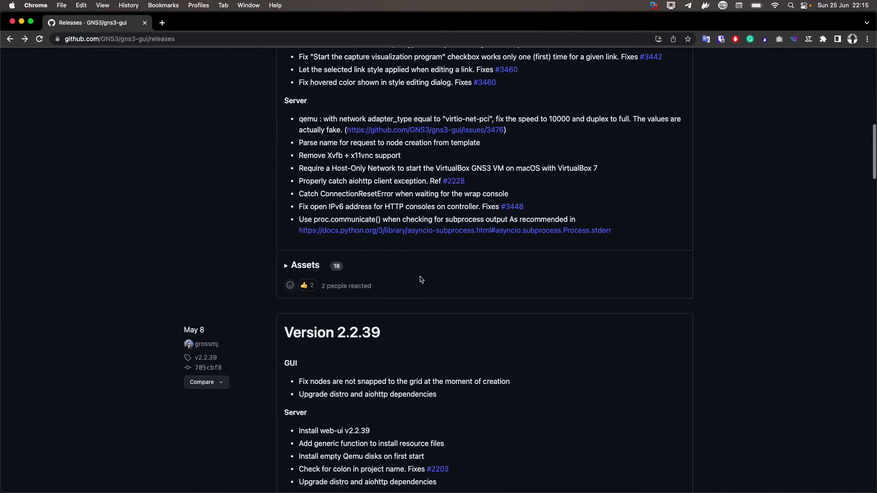
pyautogui.scroll(-3)
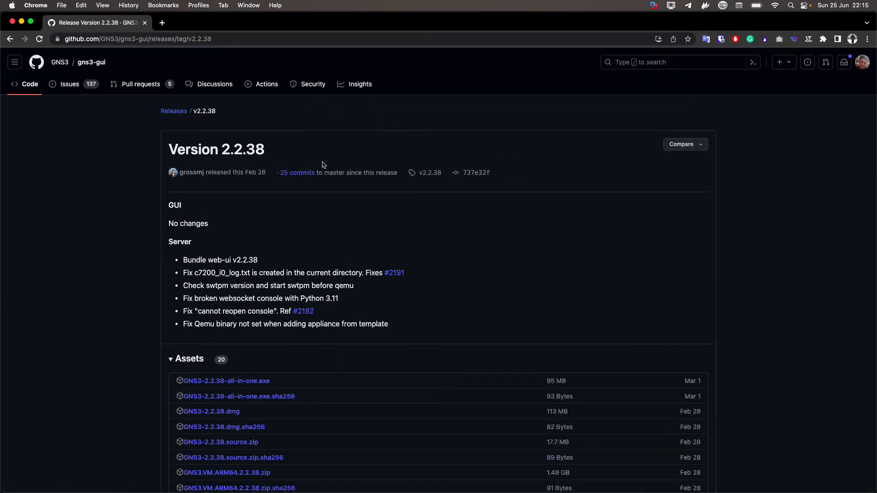
# Start downloading GNS3.VM.ARM64.2.2.38.zip from the release assets
pyautogui.scroll(-3)
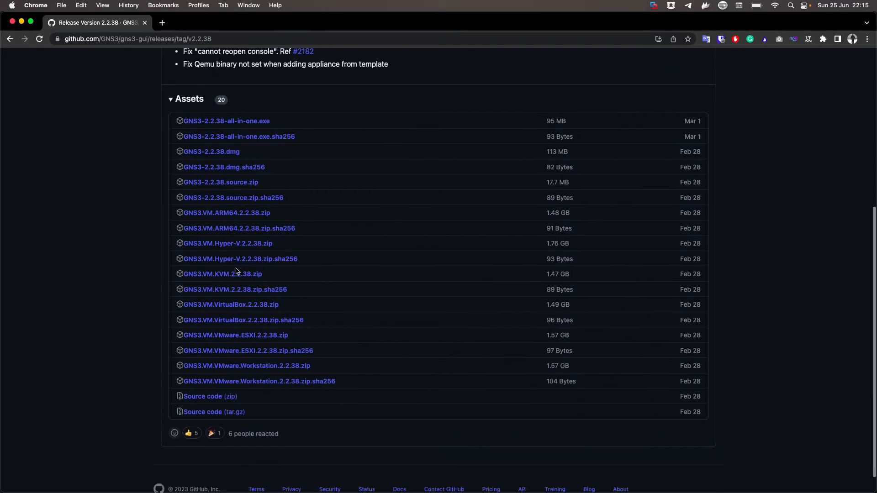
pyautogui.scroll(3)
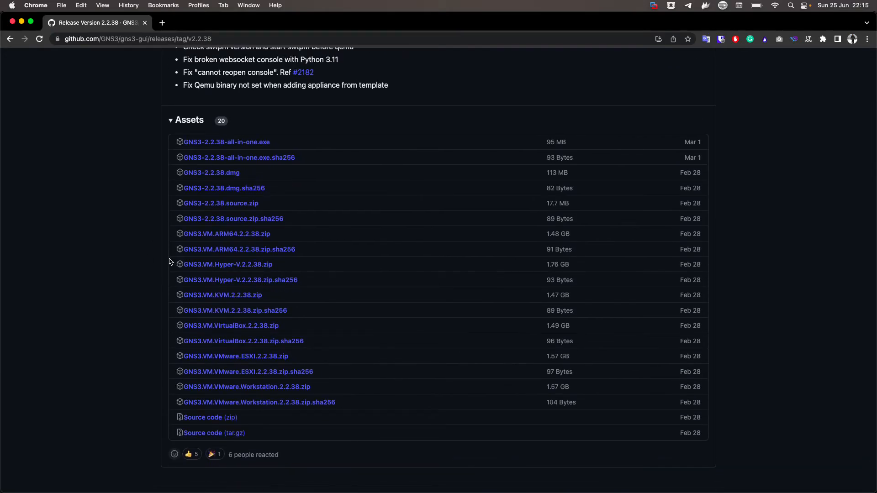
pyautogui.moveTo(122, 225)
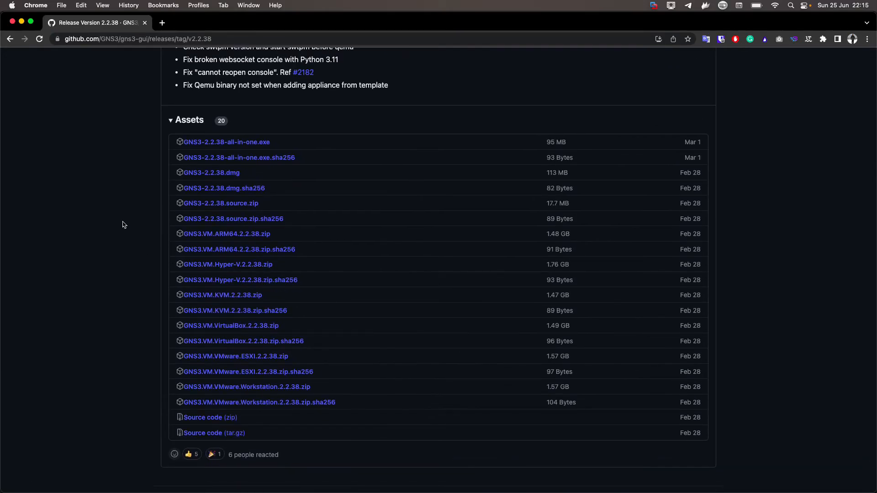
pyautogui.moveTo(226, 234)
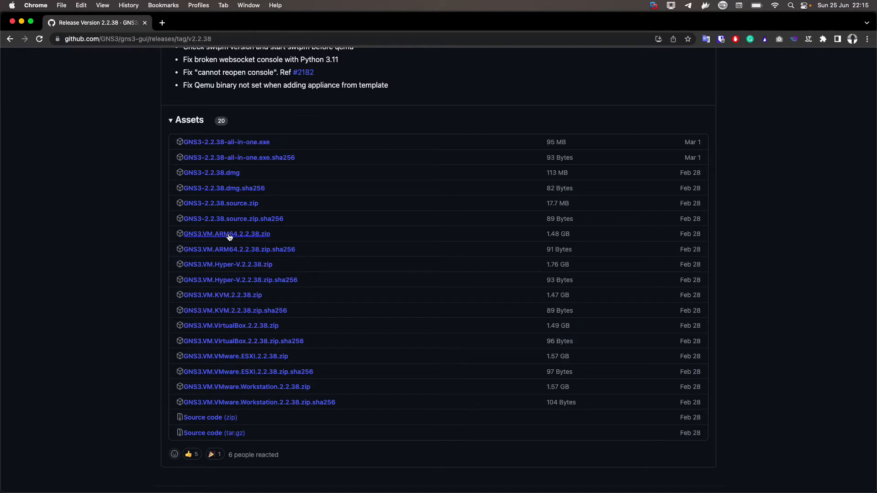
pyautogui.moveTo(205, 240)
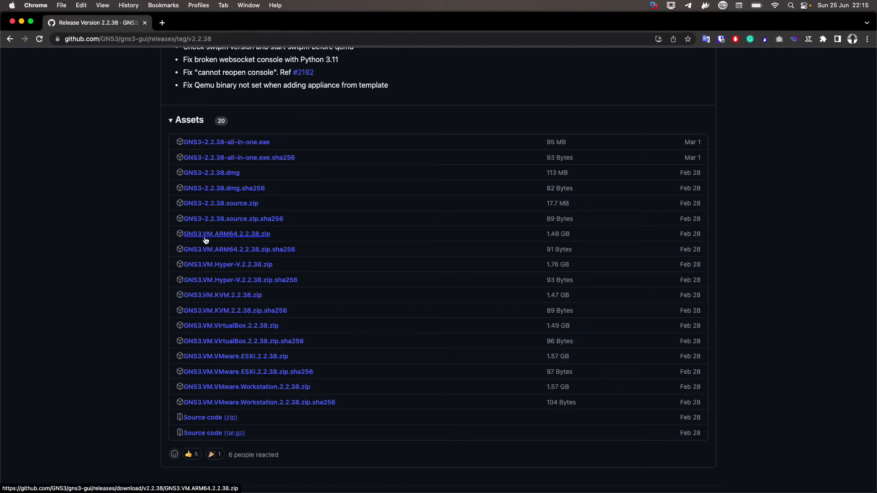
pyautogui.moveTo(238, 235)
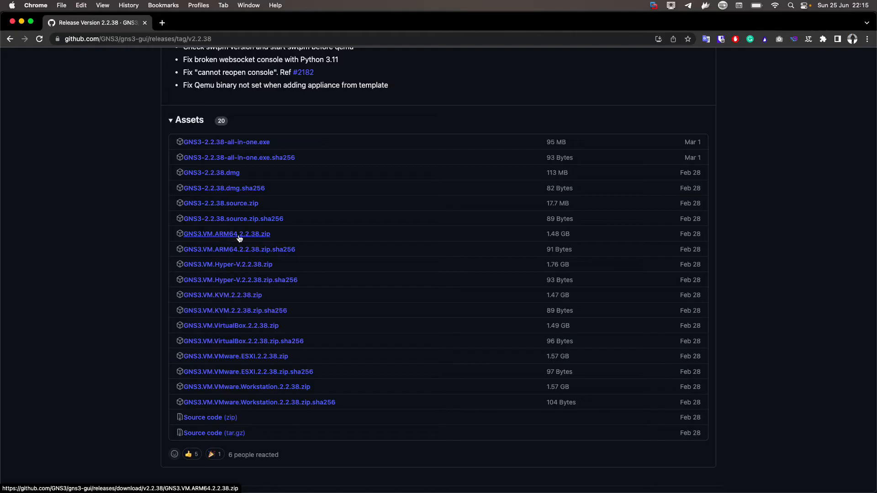
pyautogui.click(226, 234)
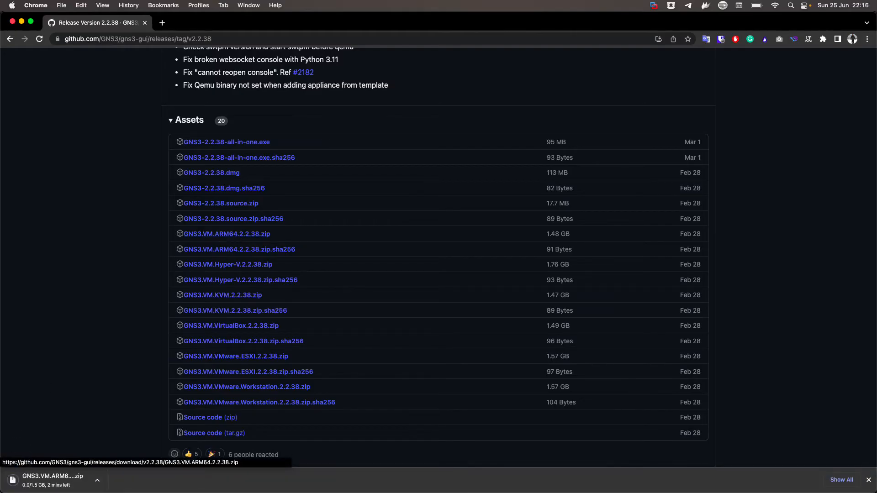
pyautogui.moveTo(71, 415)
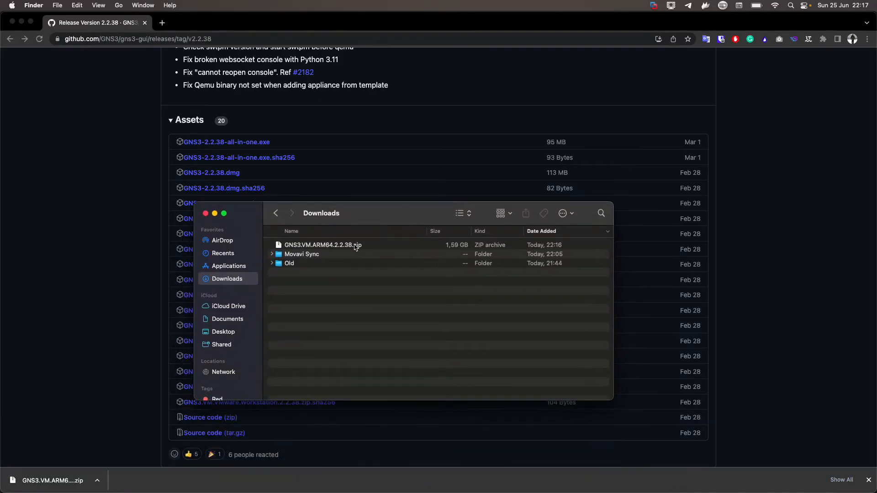
# Unpack the zip in Downloads and inspect gns3vm-disk1.vmdk and gns3vm-disk2.vmdk, then return to the release page
pyautogui.doubleClick(323, 244)
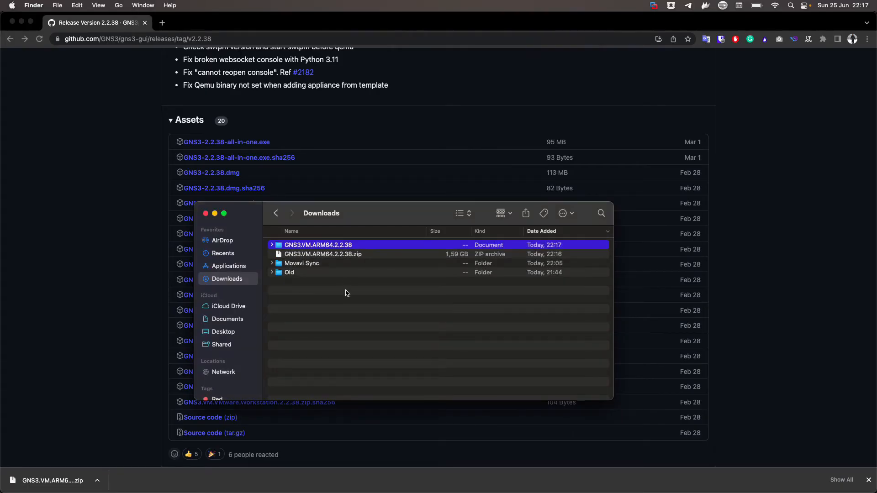
pyautogui.click(273, 245)
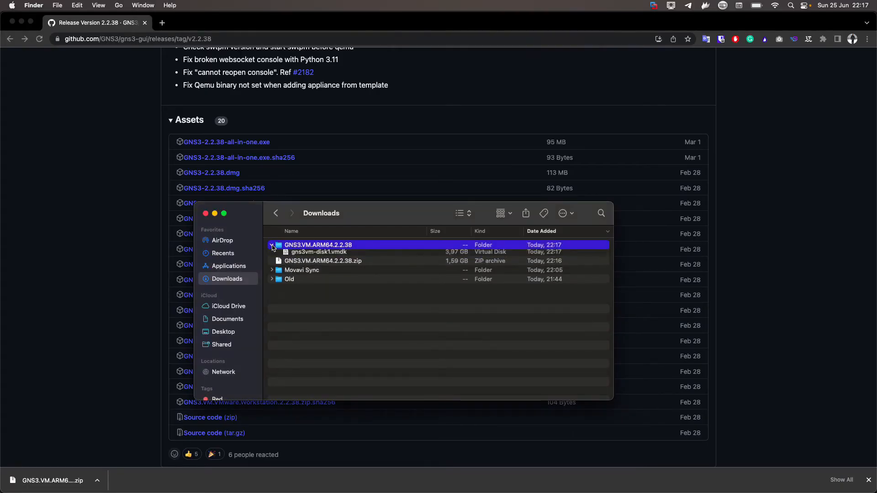
pyautogui.click(272, 245)
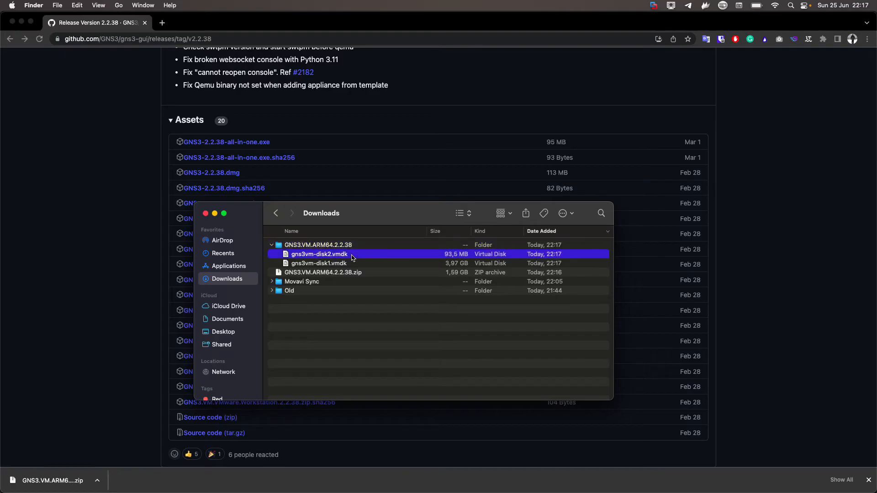
pyautogui.click(319, 263)
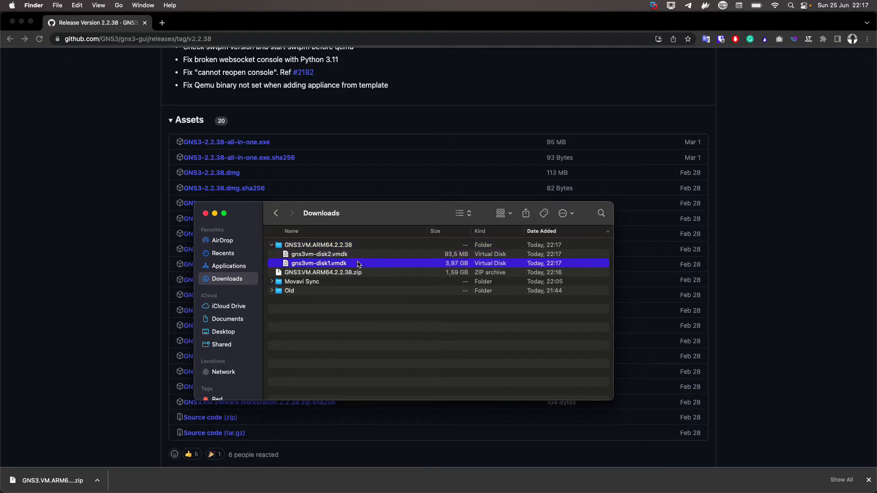
pyautogui.click(320, 254)
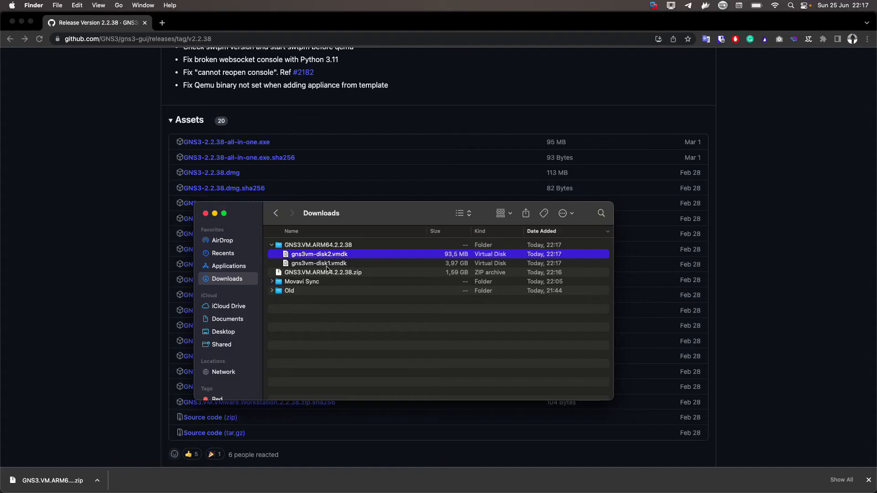
pyautogui.moveTo(328, 258)
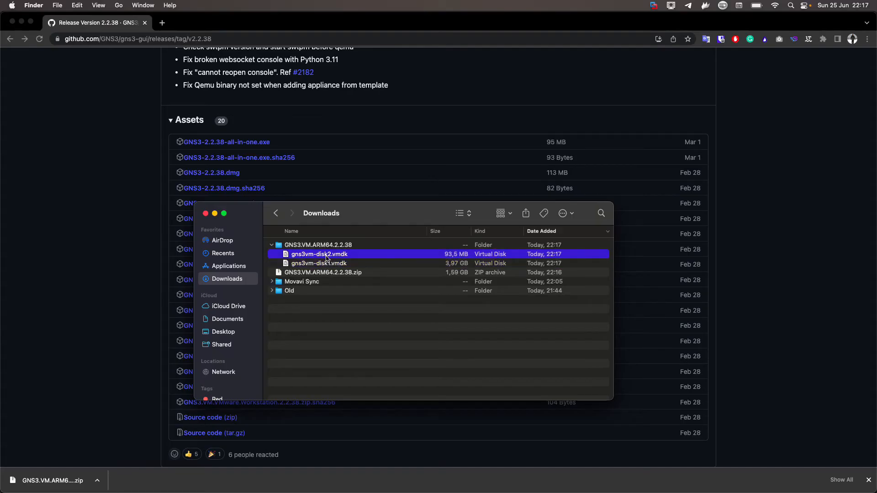
pyautogui.moveTo(400, 265)
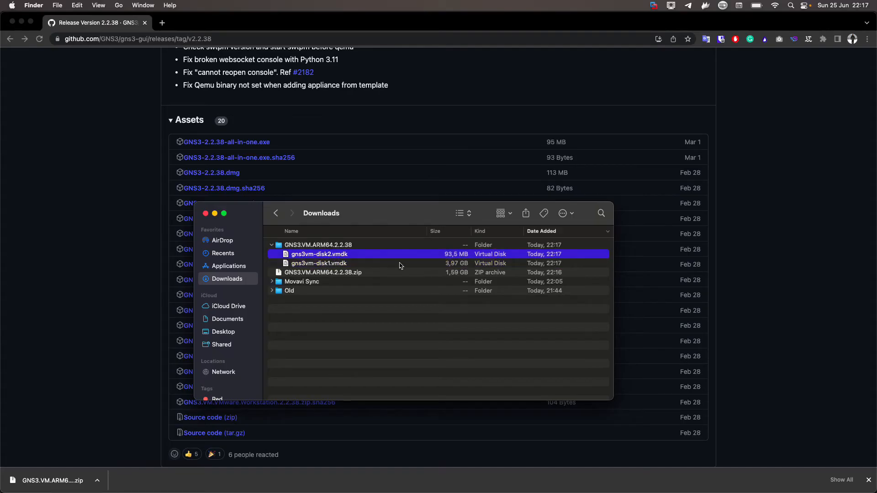
pyautogui.click(98, 202)
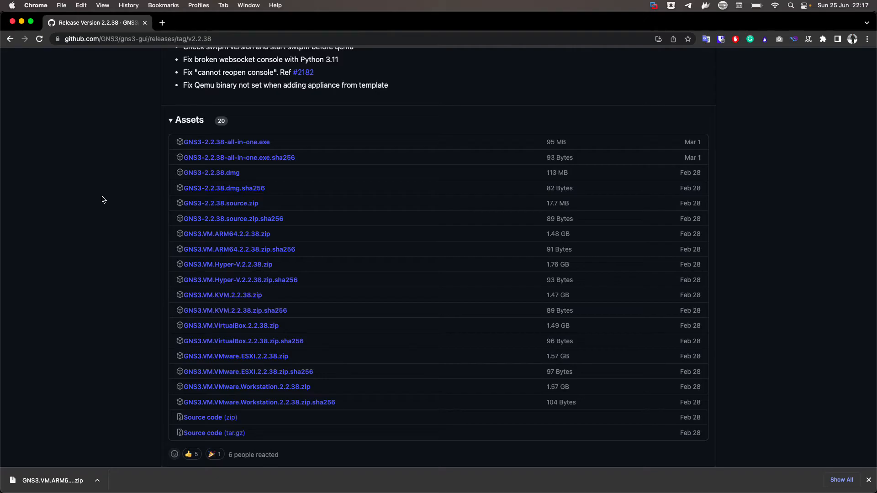
pyautogui.moveTo(258, 122)
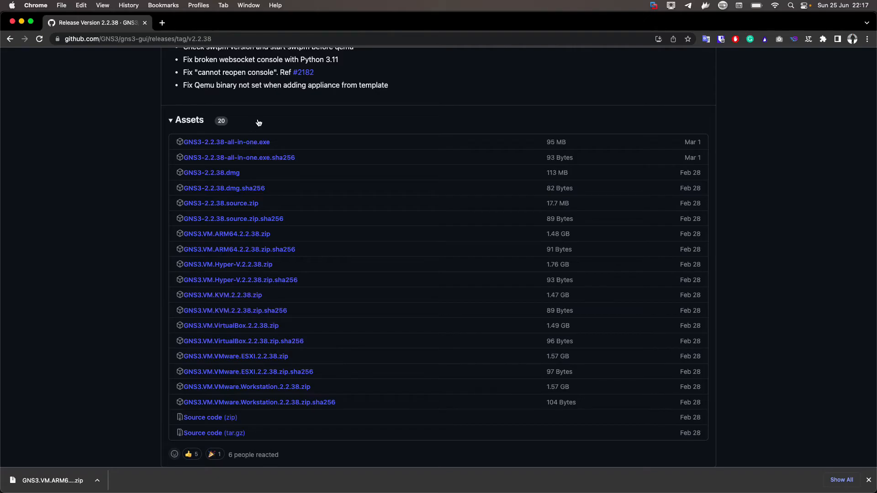
pyautogui.moveTo(263, 119)
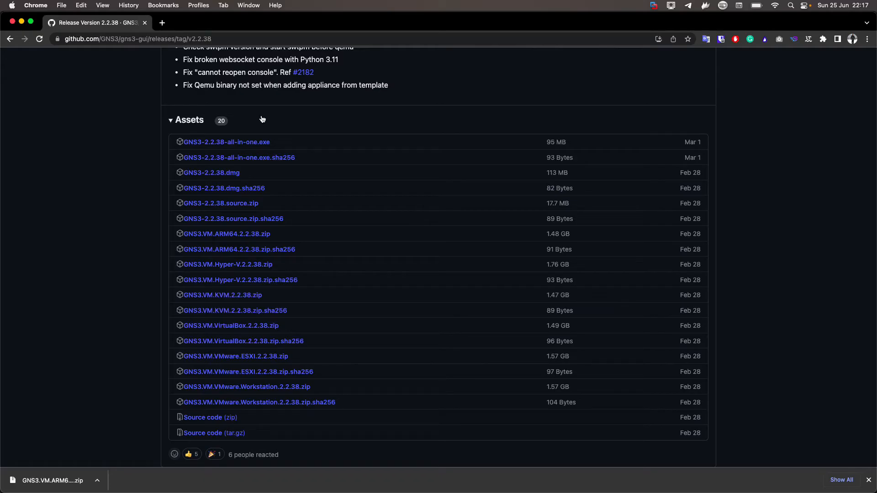
pyautogui.moveTo(211, 173)
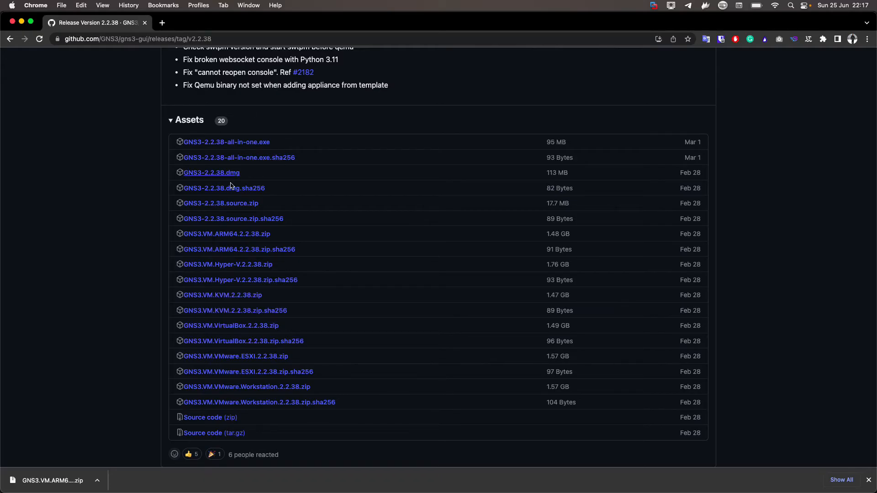
pyautogui.moveTo(211, 173)
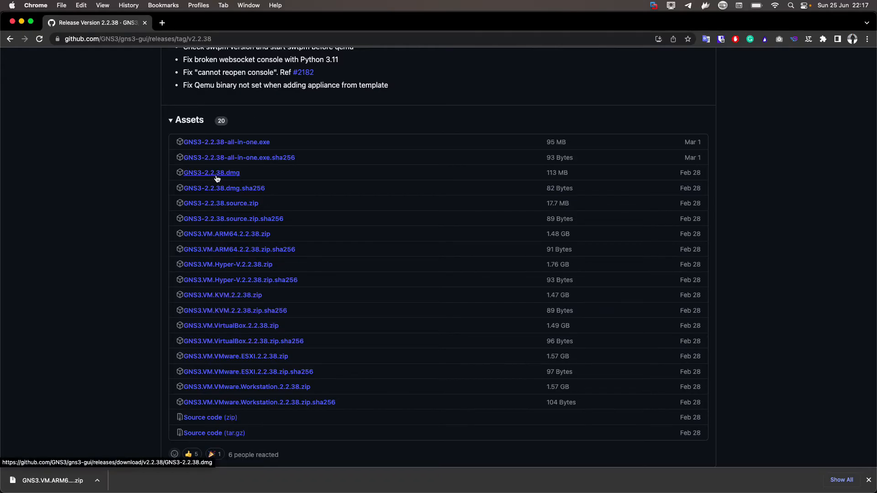
pyautogui.moveTo(227, 177)
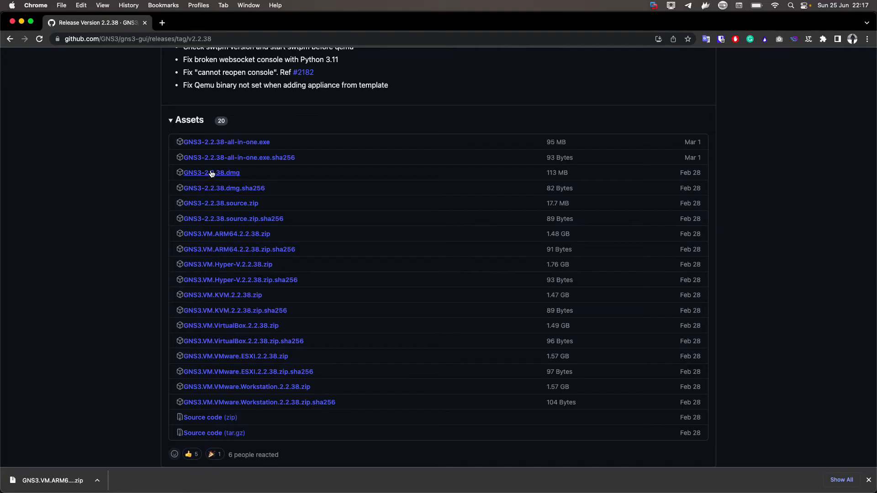
pyautogui.moveTo(211, 173)
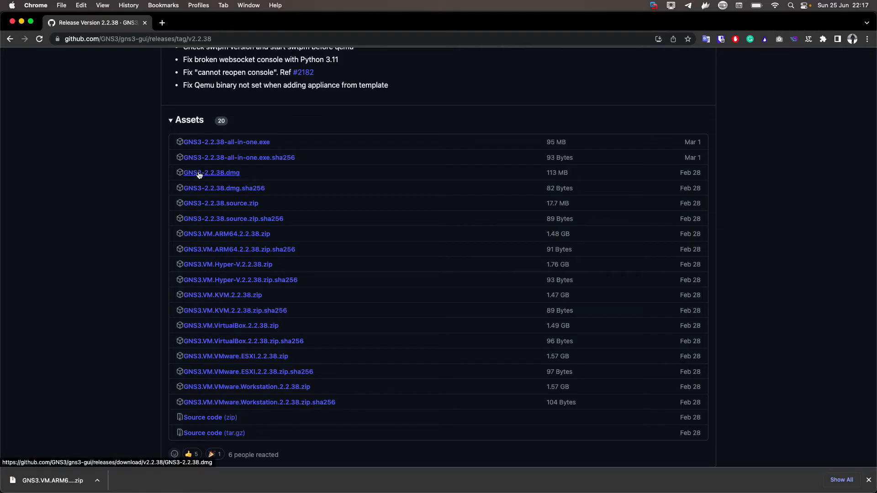
pyautogui.moveTo(118, 253)
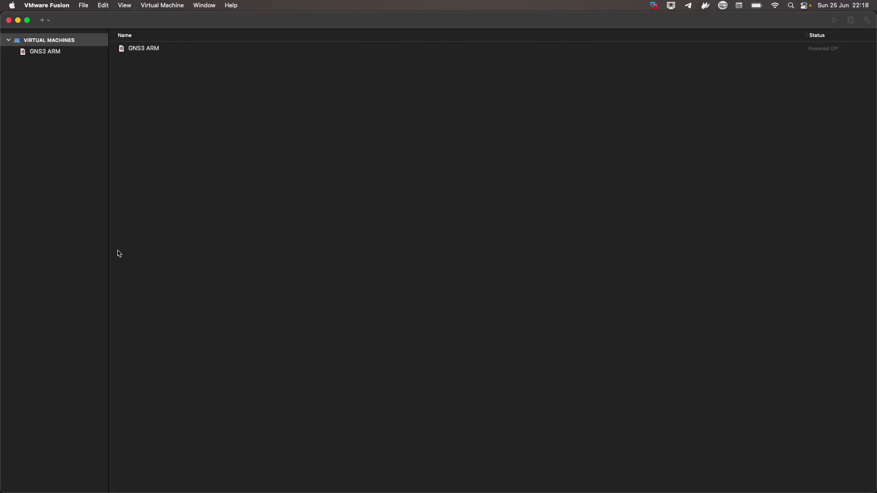
pyautogui.moveTo(186, 163)
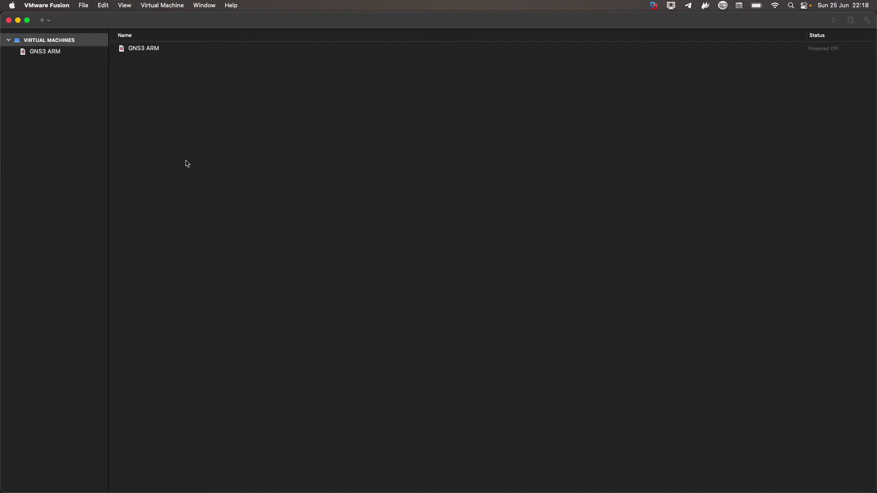
pyautogui.moveTo(48, 21)
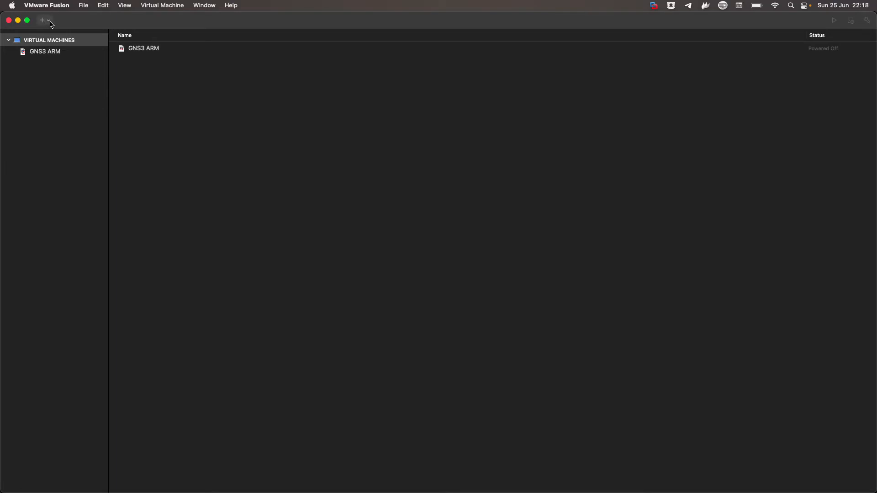
# Start a new custom virtual machine from the + menu
pyautogui.click(50, 20)
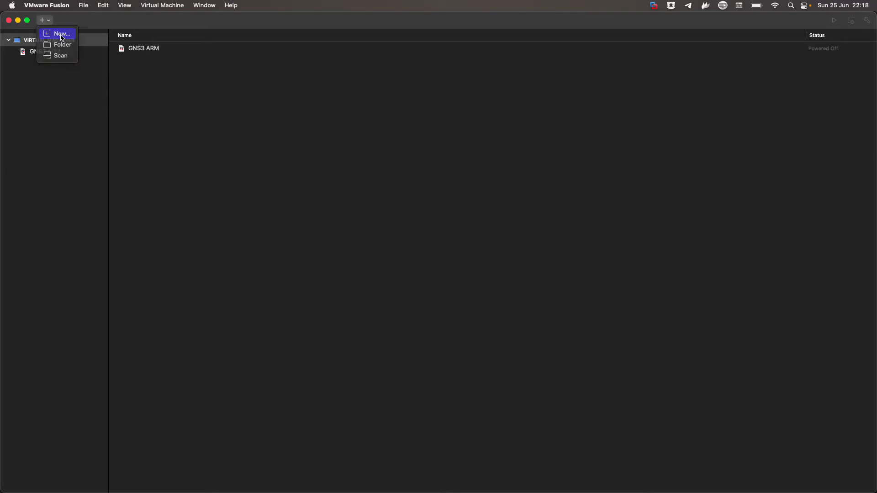
pyautogui.click(60, 34)
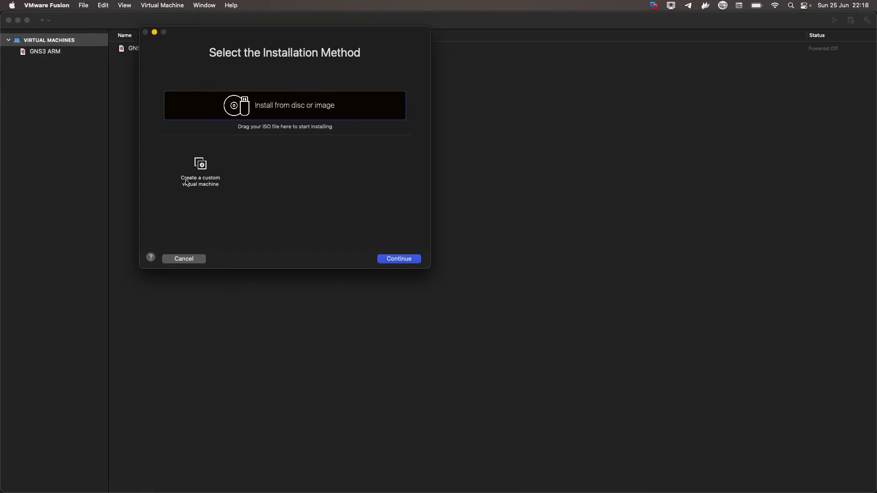
pyautogui.click(200, 171)
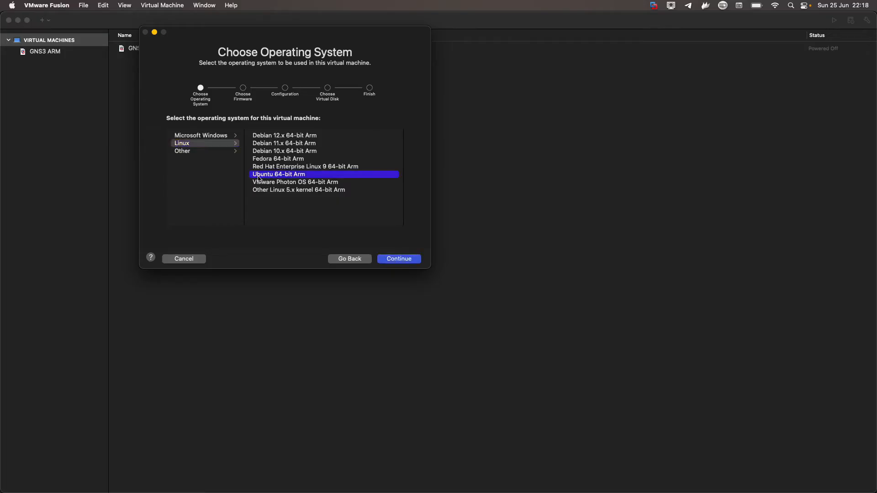
pyautogui.moveTo(281, 181)
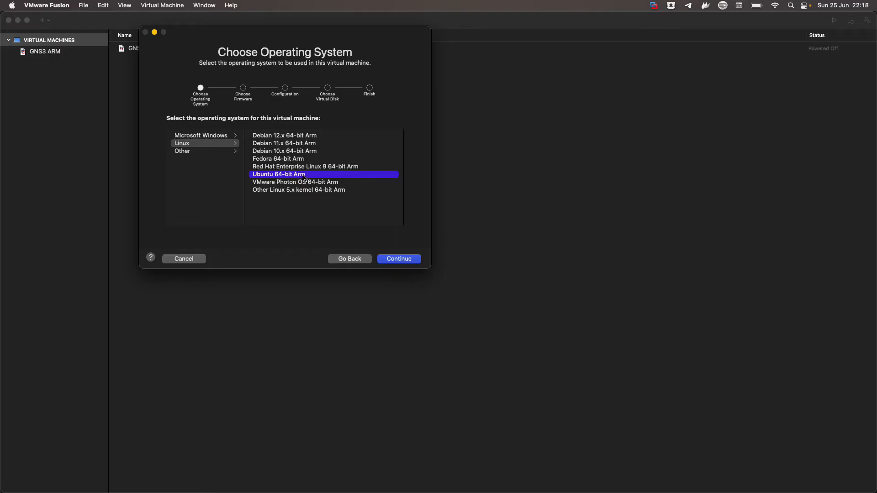
pyautogui.moveTo(367, 220)
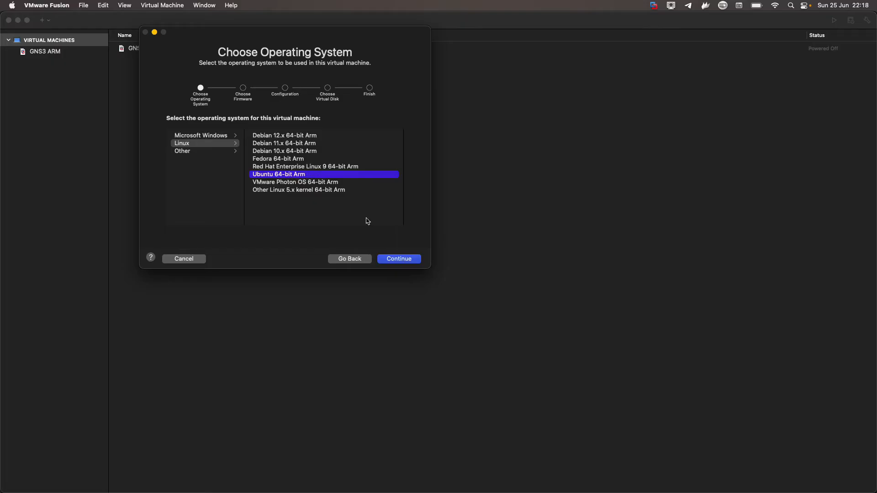
# Choose Downloads > GNS3.VM.ARM64.2.2.38 > gns3vm-disk1.vmdk as the existing disk, kept as a separate copy
pyautogui.click(398, 259)
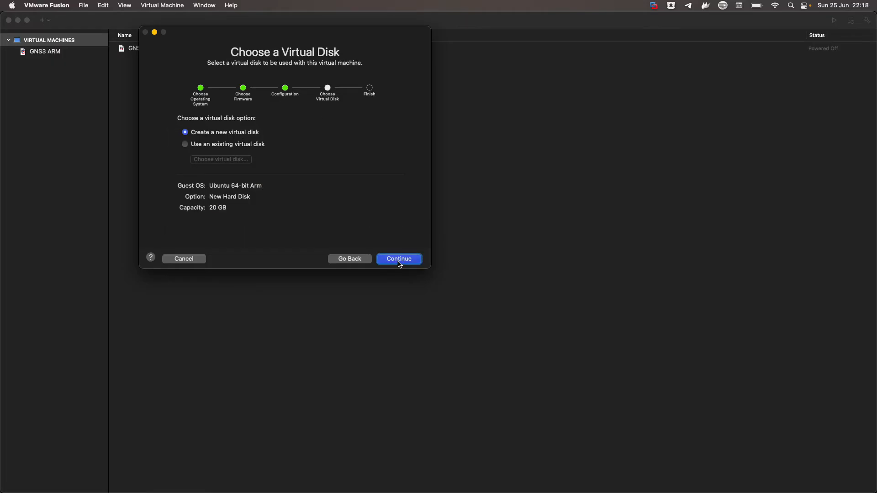
pyautogui.moveTo(248, 124)
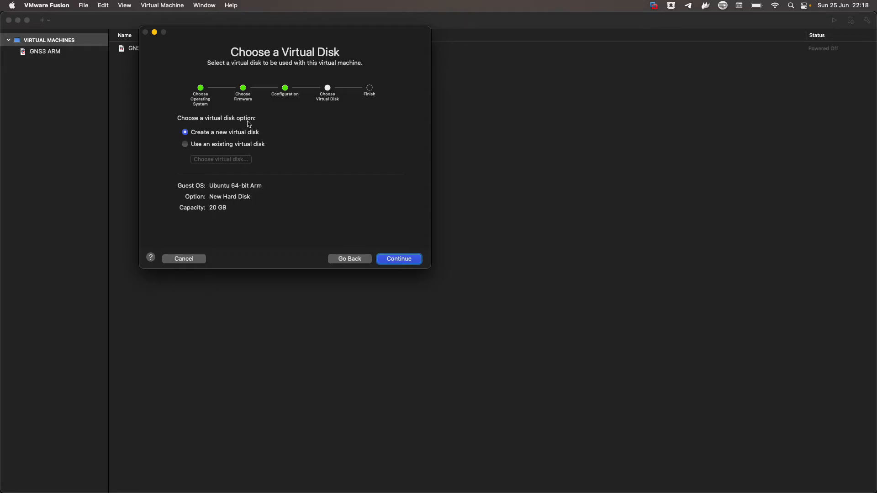
pyautogui.click(185, 144)
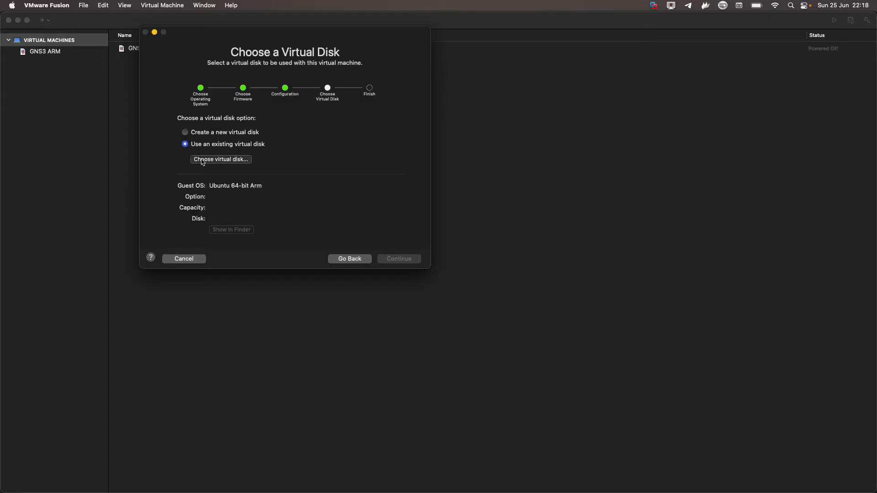
pyautogui.click(220, 159)
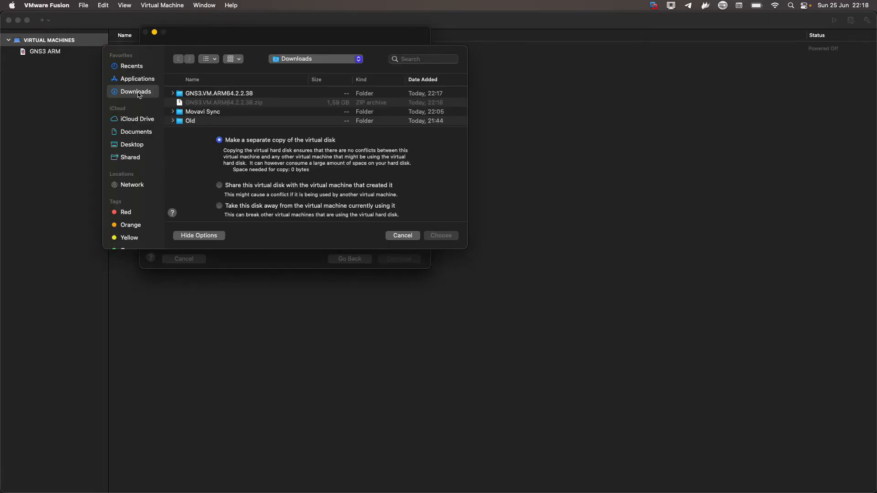
pyautogui.moveTo(143, 92)
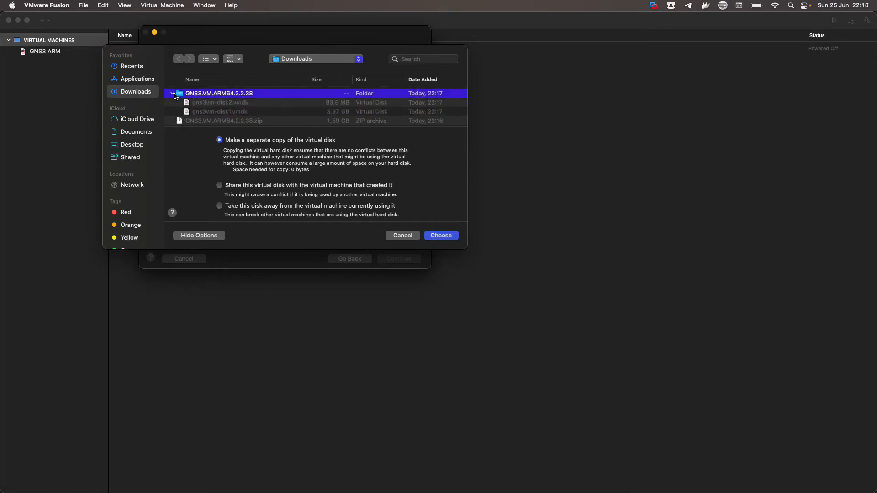
pyautogui.click(172, 93)
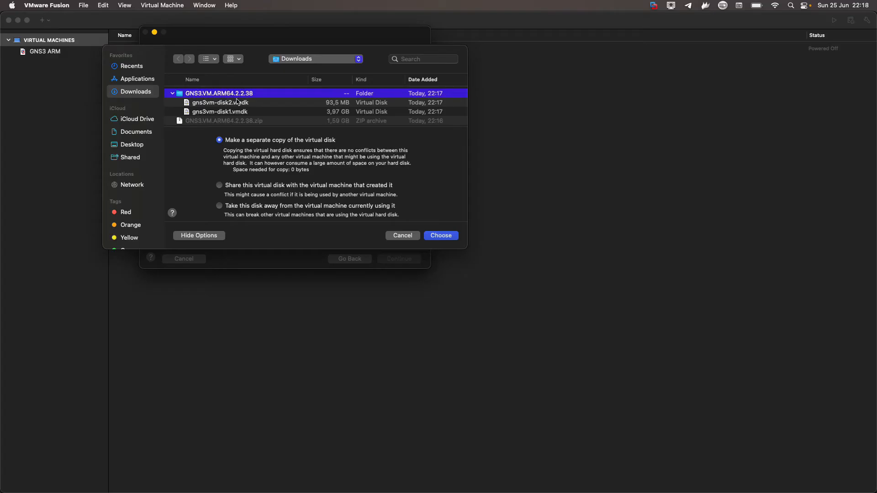
pyautogui.click(219, 119)
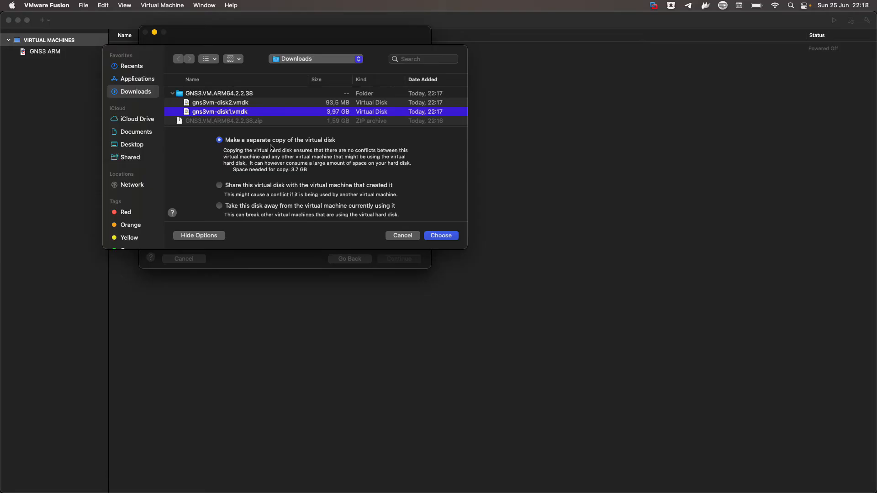
pyautogui.moveTo(298, 146)
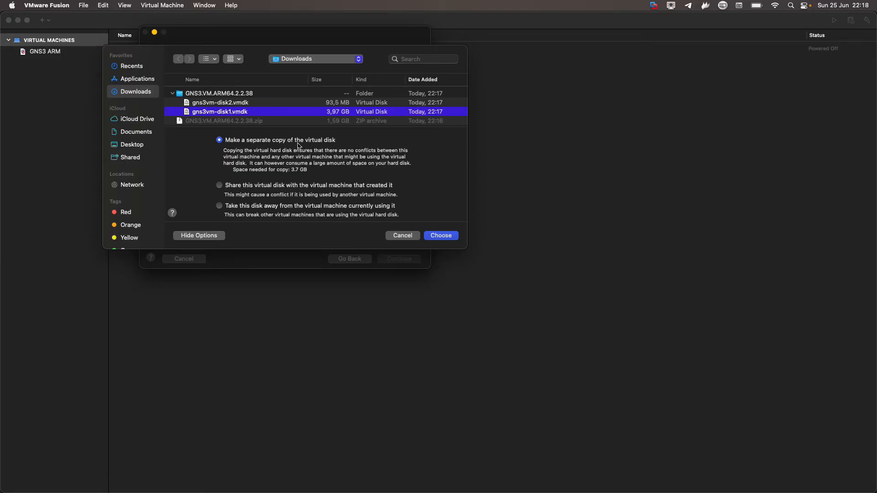
pyautogui.moveTo(427, 232)
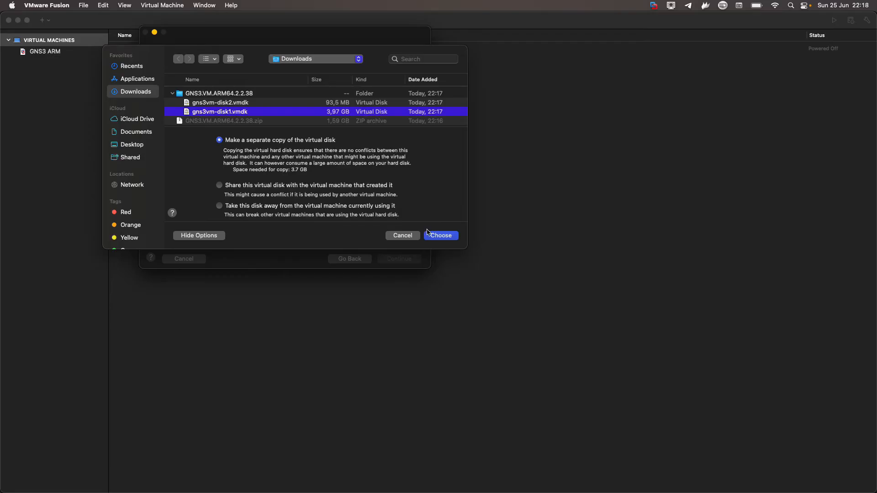
pyautogui.click(440, 234)
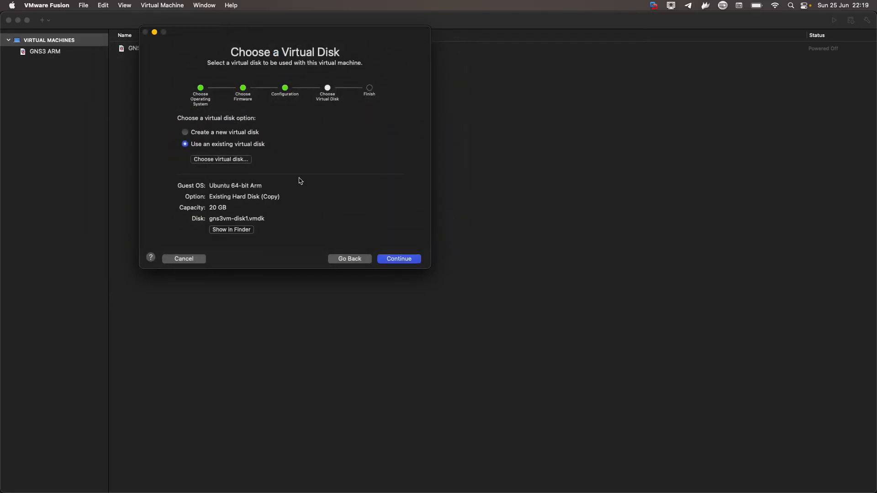
# Finish the wizard and save the machine as GNS3 ARM v2
pyautogui.click(398, 258)
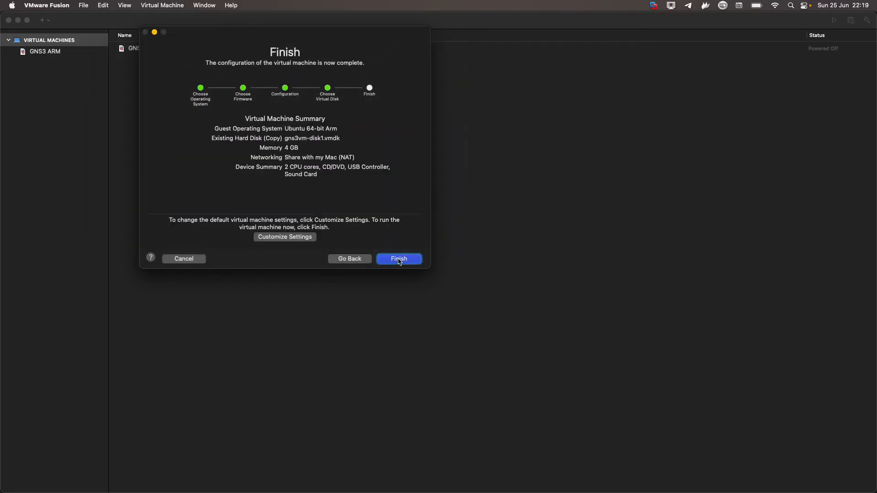
pyautogui.click(399, 258)
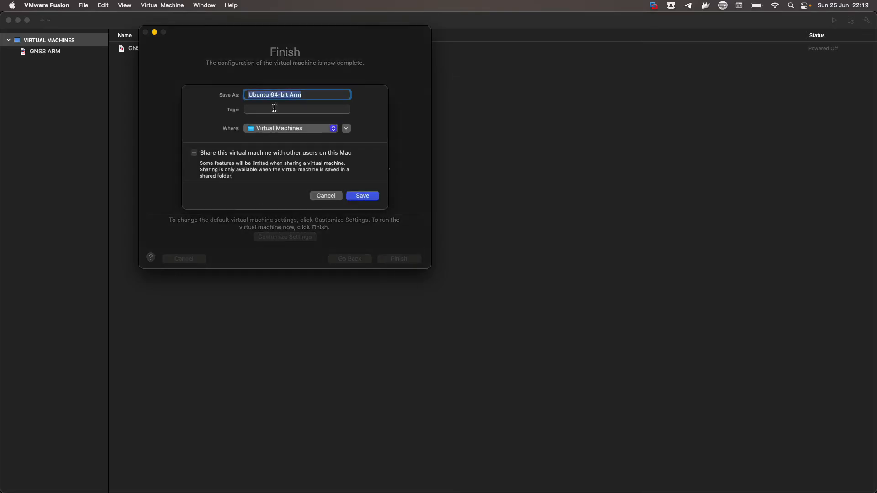
pyautogui.write('GN')
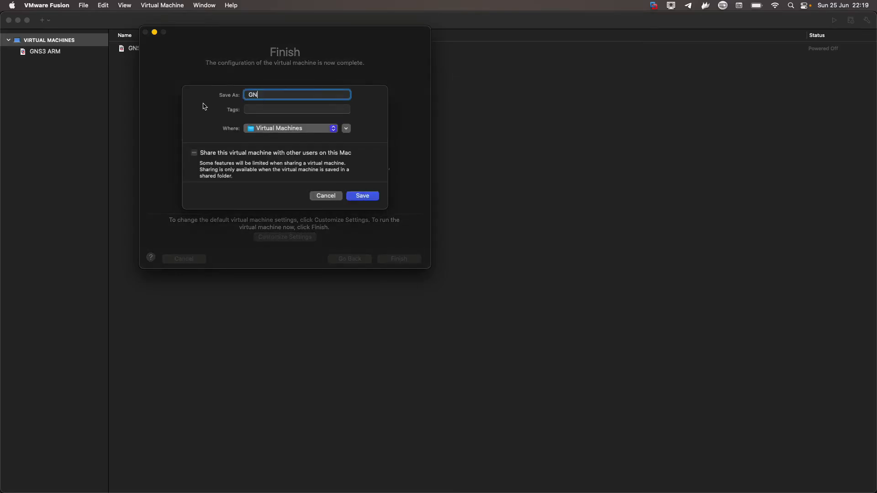
pyautogui.write('S3 ARM v2')
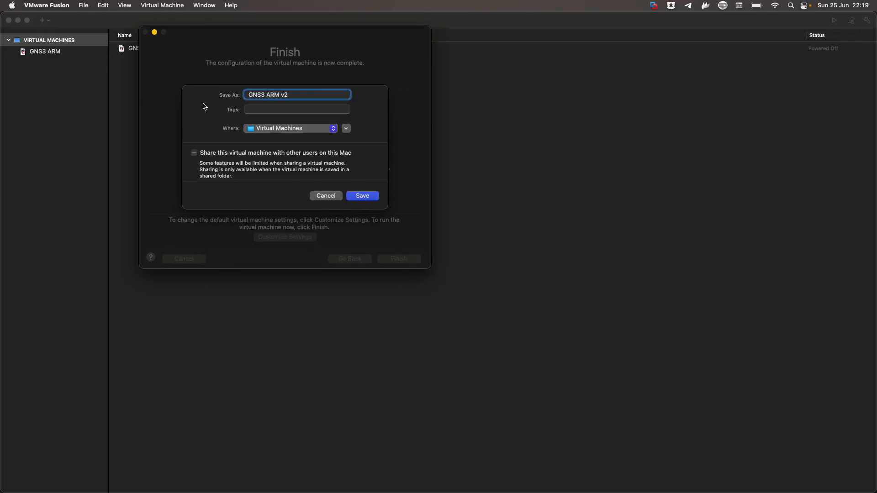
pyautogui.click(362, 196)
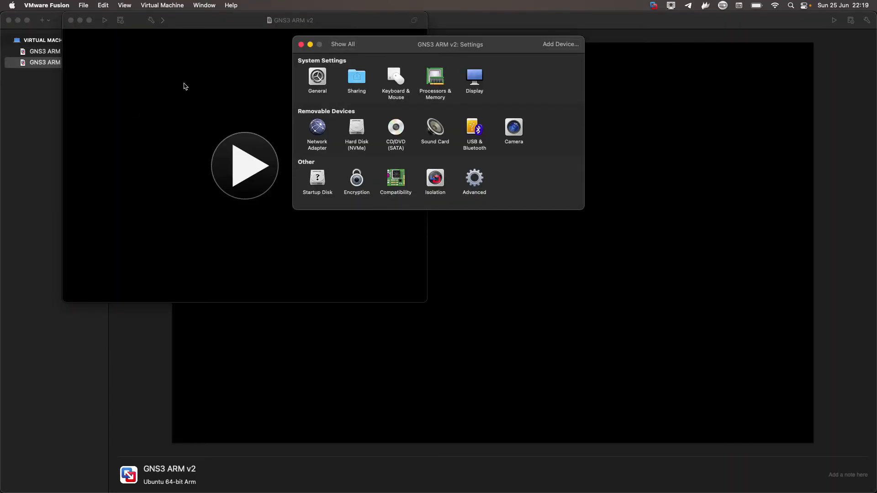
pyautogui.moveTo(179, 142)
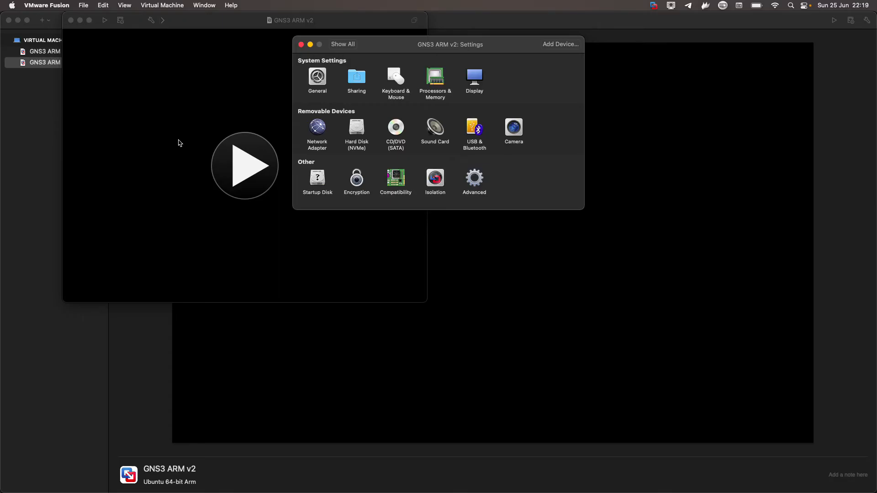
pyautogui.moveTo(435, 84)
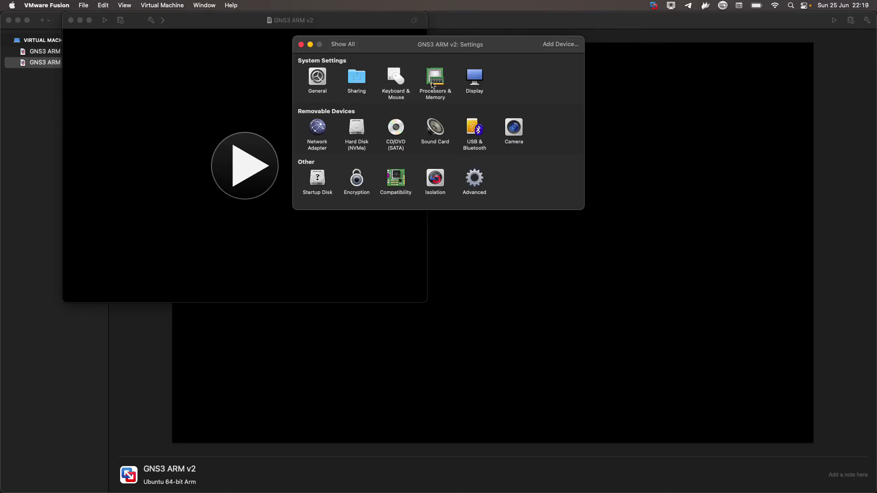
# View Processors & Memory for GNS3 ARM v2, showing 2 cores and 4096 MB
pyautogui.click(435, 80)
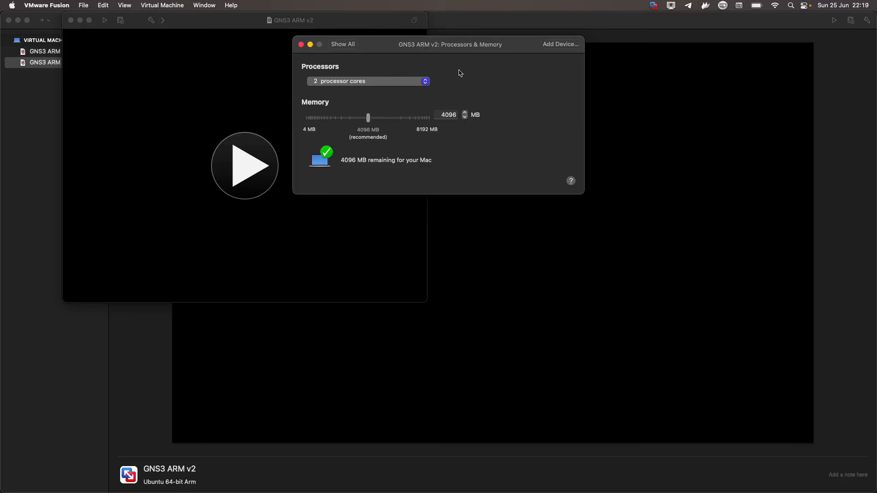
pyautogui.moveTo(346, 85)
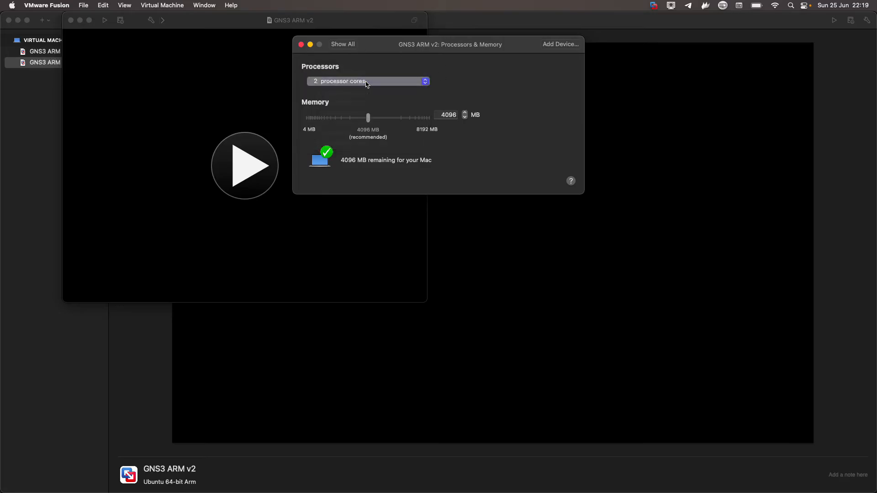
pyautogui.moveTo(485, 140)
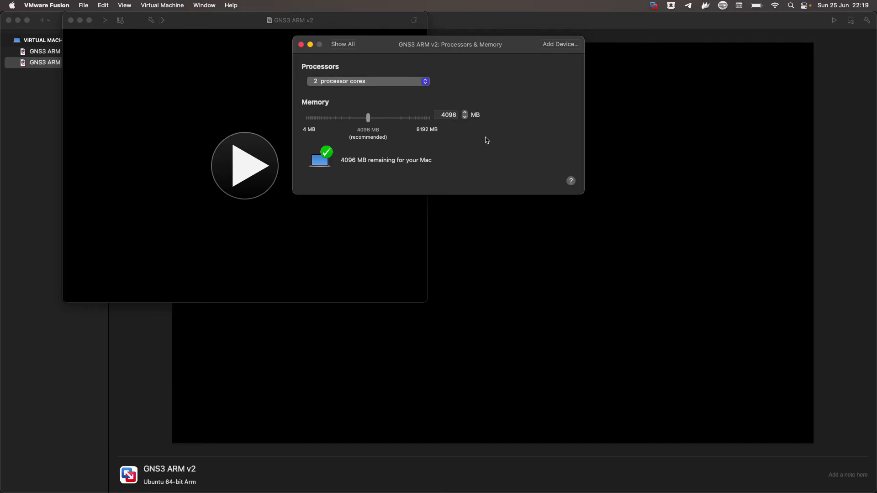
pyautogui.click(343, 44)
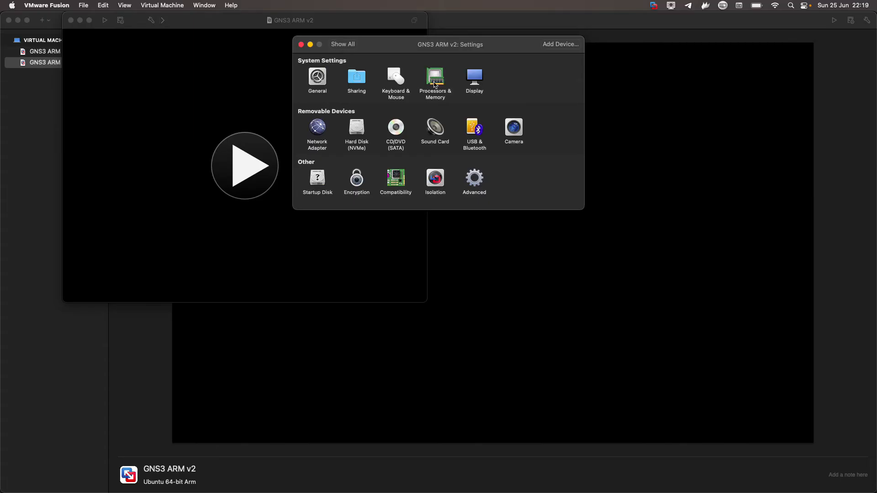
pyautogui.click(435, 78)
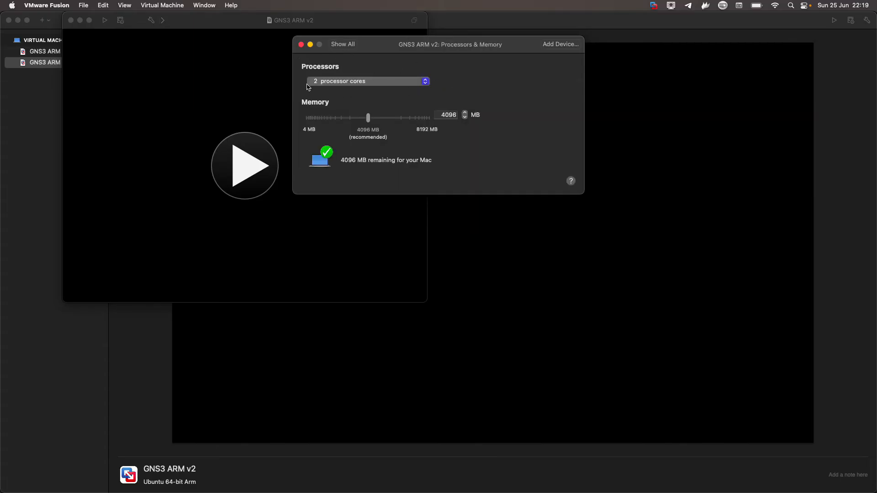
pyautogui.moveTo(340, 50)
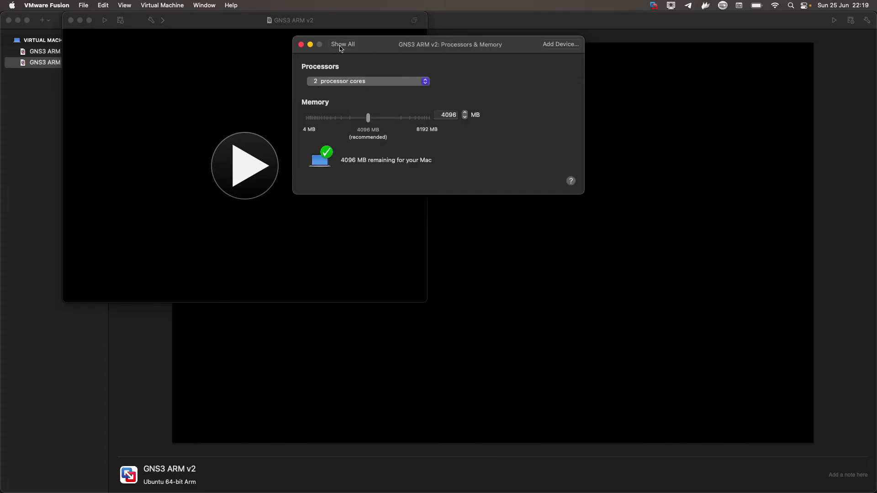
# Set the Network Adapter to Share with my Mac instead of bridged Wi-Fi
pyautogui.click(342, 43)
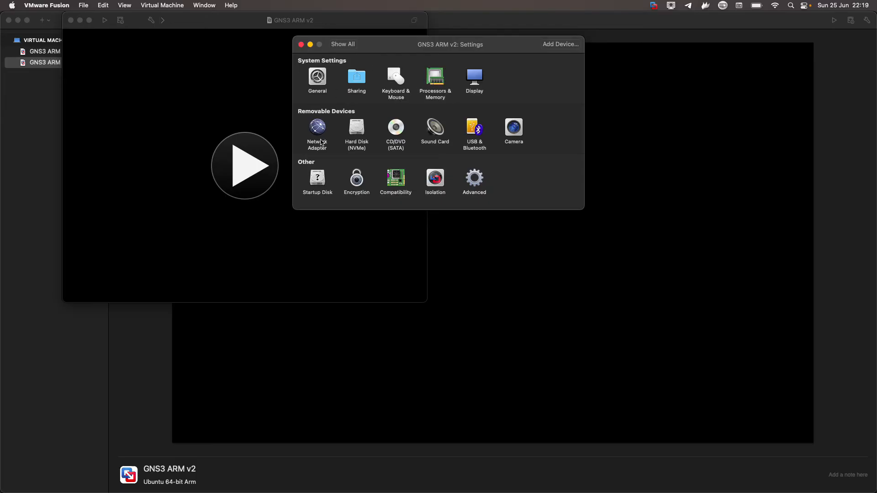
pyautogui.click(317, 129)
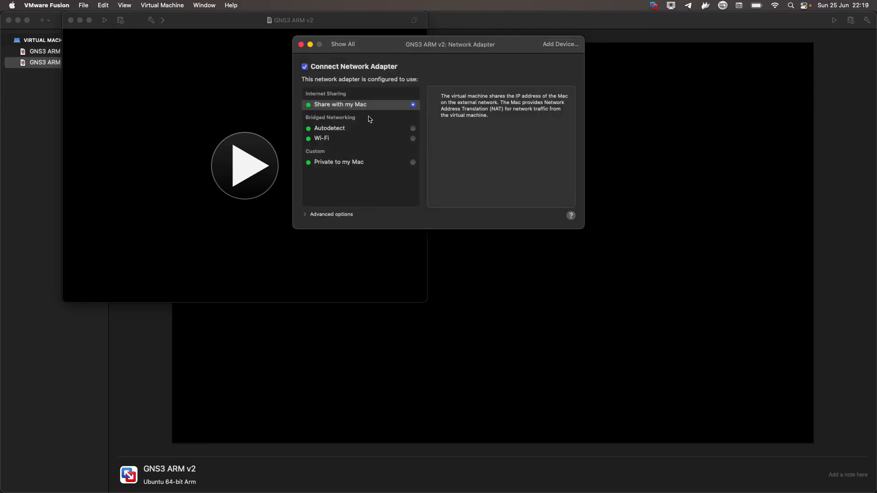
pyautogui.moveTo(338, 109)
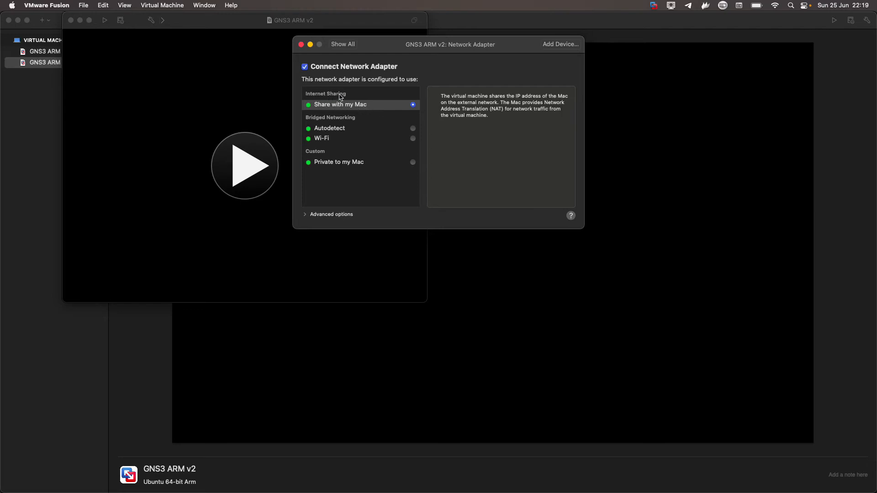
pyautogui.moveTo(384, 97)
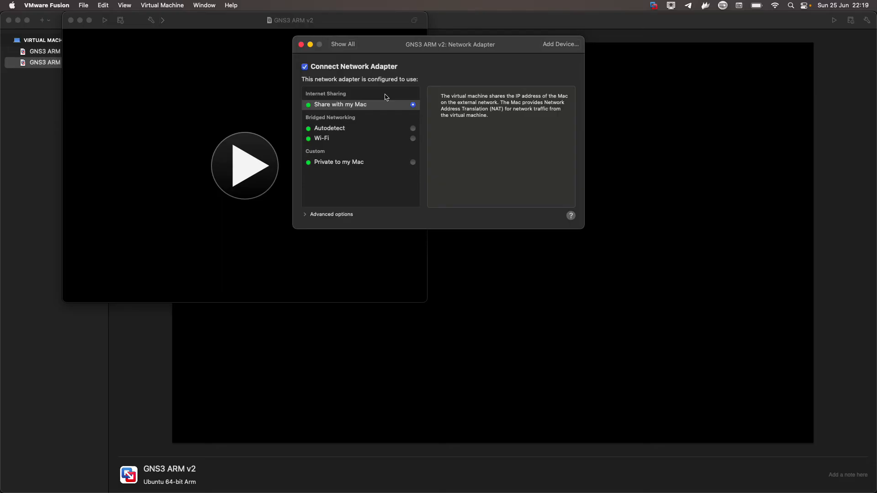
pyautogui.moveTo(396, 137)
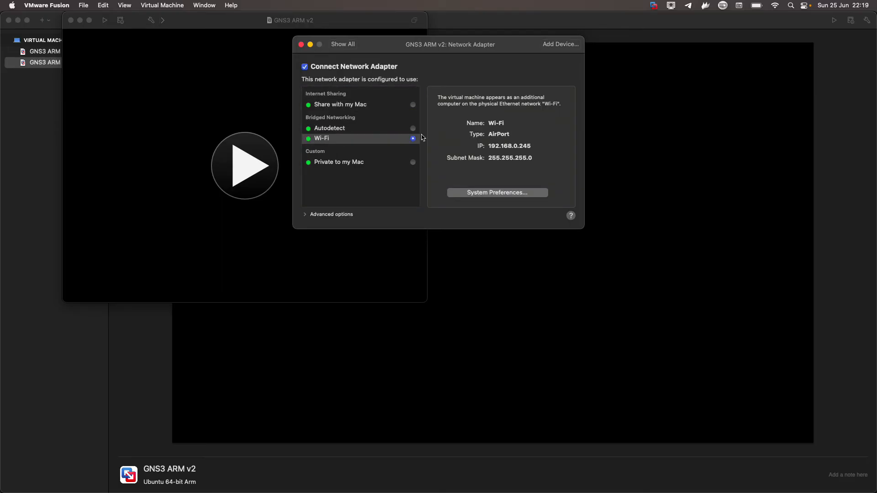
pyautogui.moveTo(360, 141)
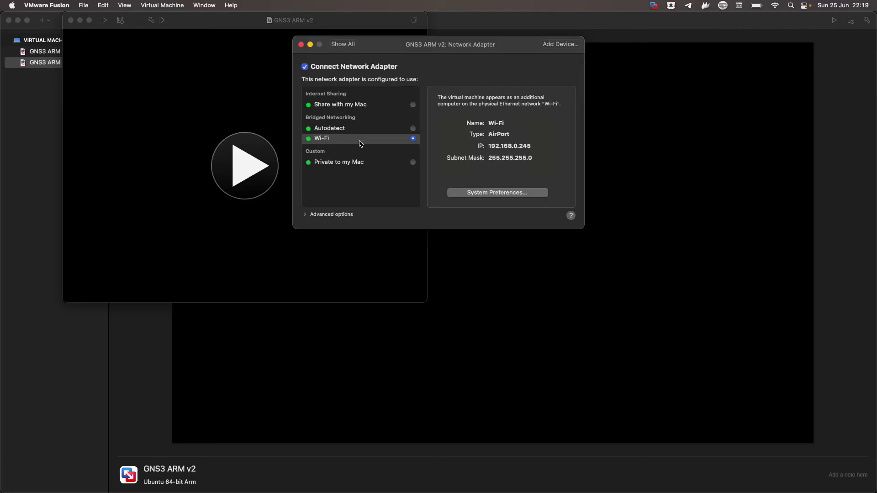
pyautogui.moveTo(534, 142)
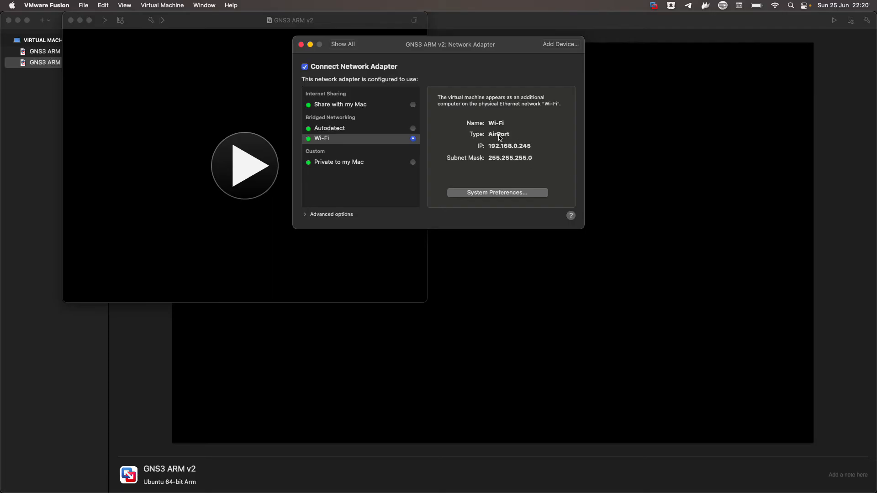
pyautogui.moveTo(362, 150)
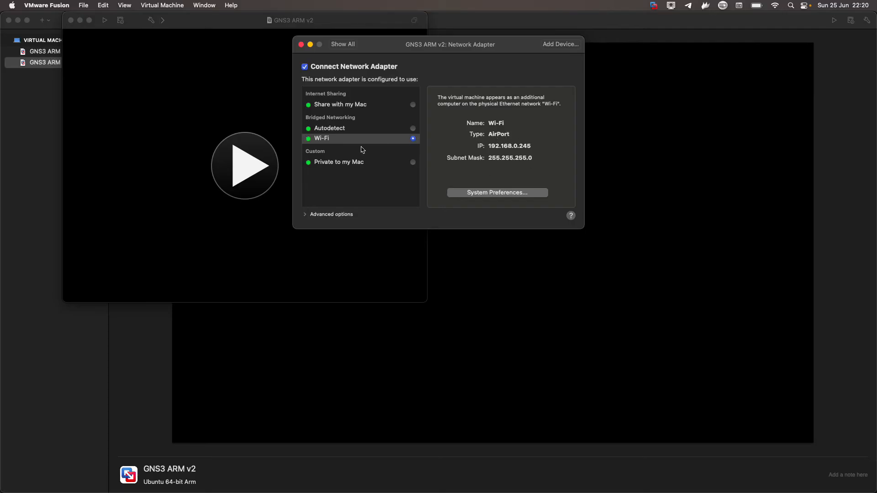
pyautogui.moveTo(520, 149)
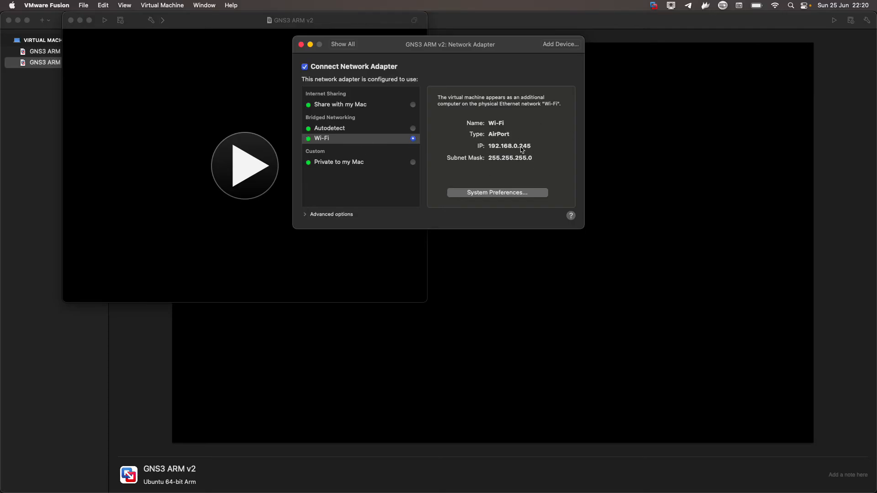
pyautogui.moveTo(328, 109)
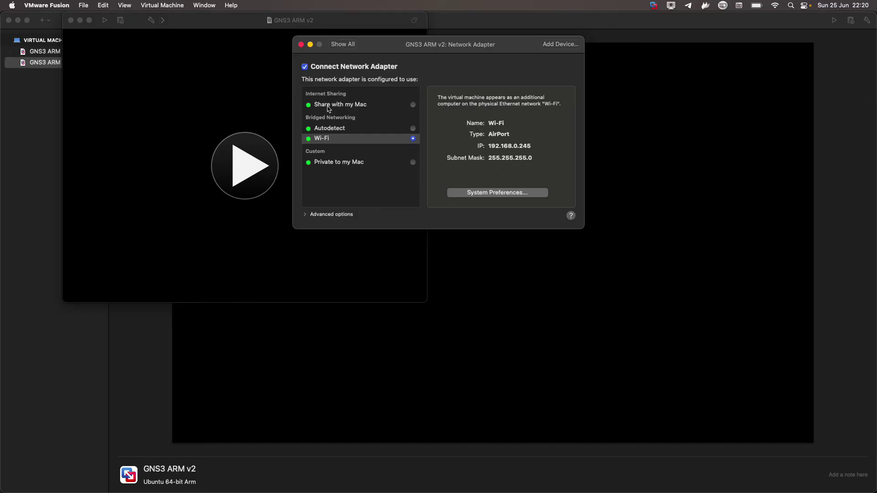
pyautogui.click(340, 104)
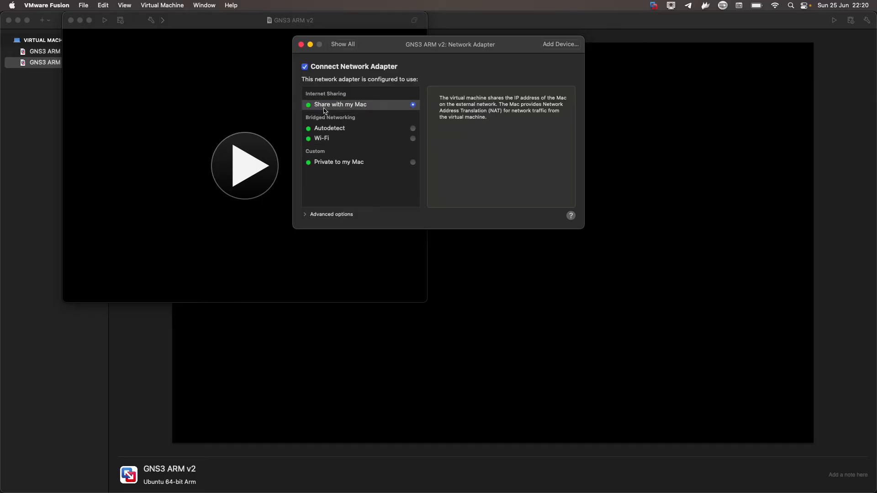
pyautogui.moveTo(340, 46)
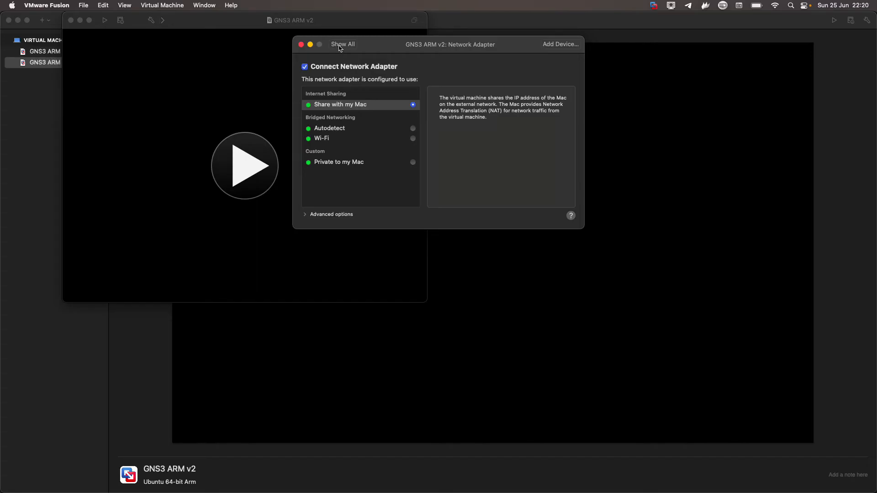
# Review the existing hard disk, then add a device of type Existing Hard Disk
pyautogui.click(343, 44)
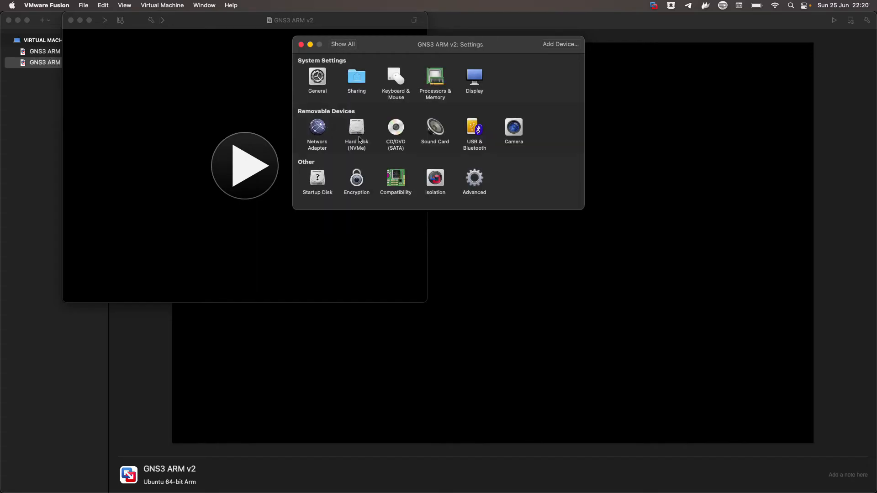
pyautogui.click(356, 126)
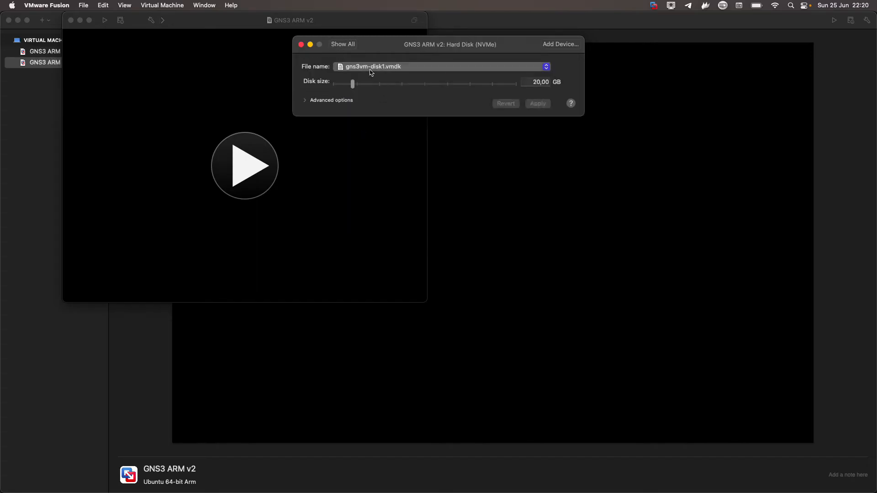
pyautogui.moveTo(524, 49)
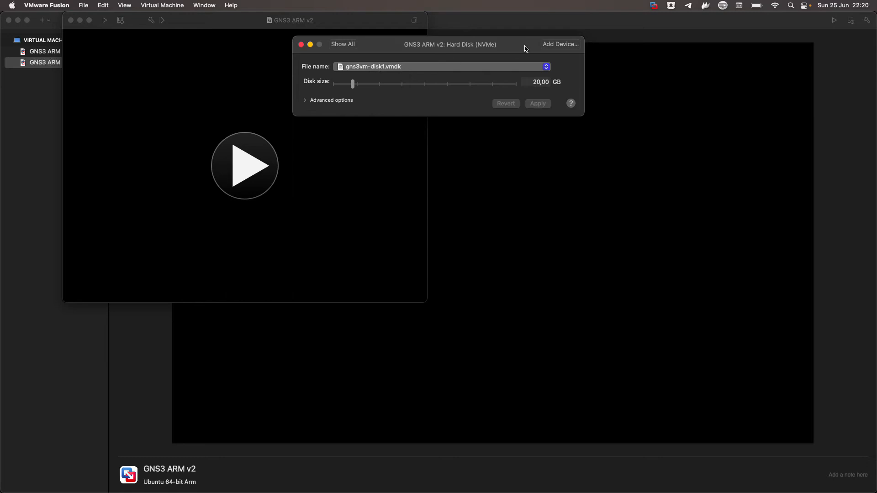
pyautogui.click(560, 44)
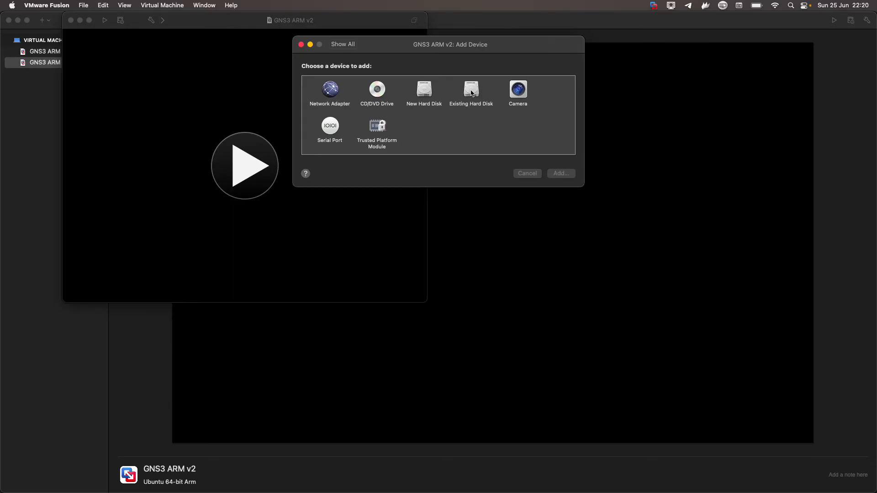
pyautogui.click(471, 89)
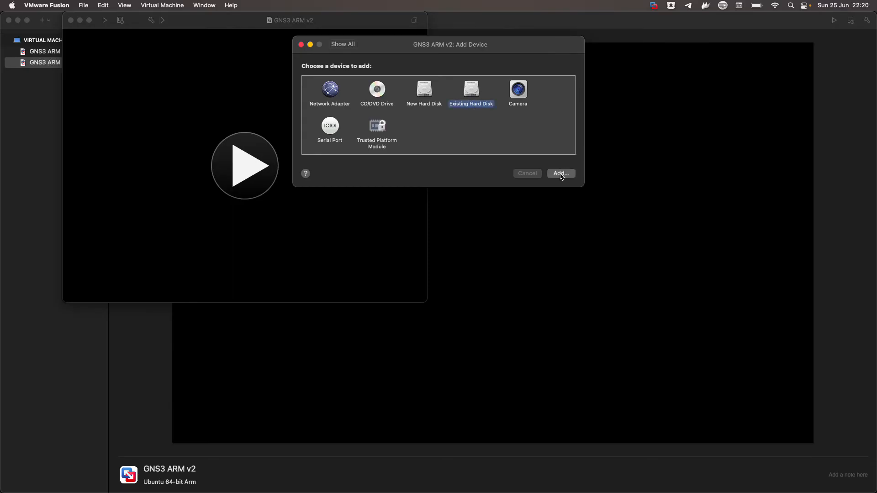
pyautogui.click(560, 174)
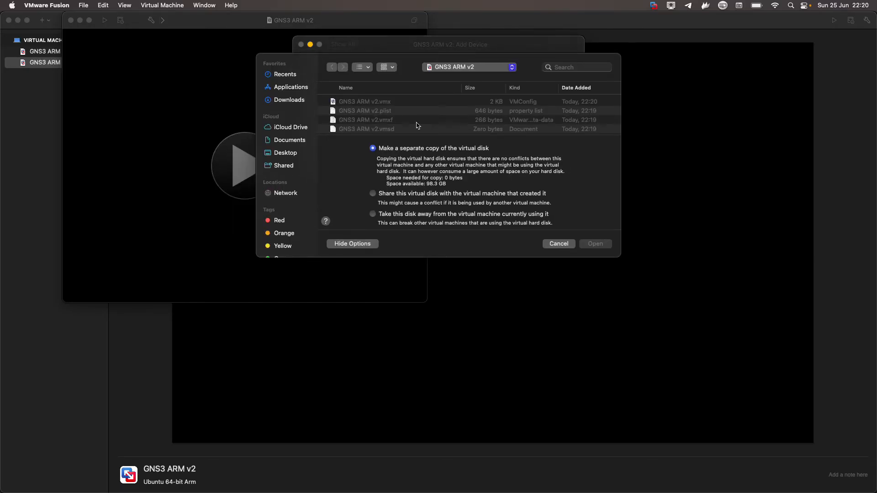
# Attach Downloads > gns3vm-disk2.vmdk as the second disk and apply its settings
pyautogui.click(289, 99)
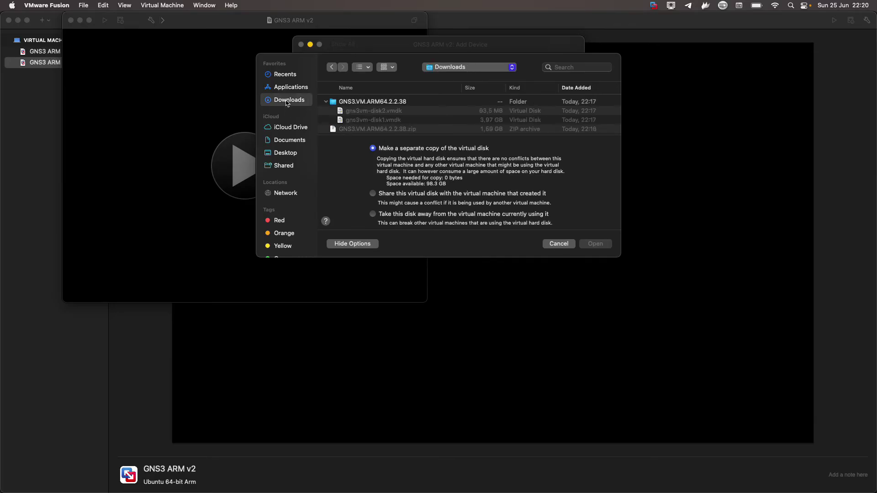
pyautogui.click(372, 110)
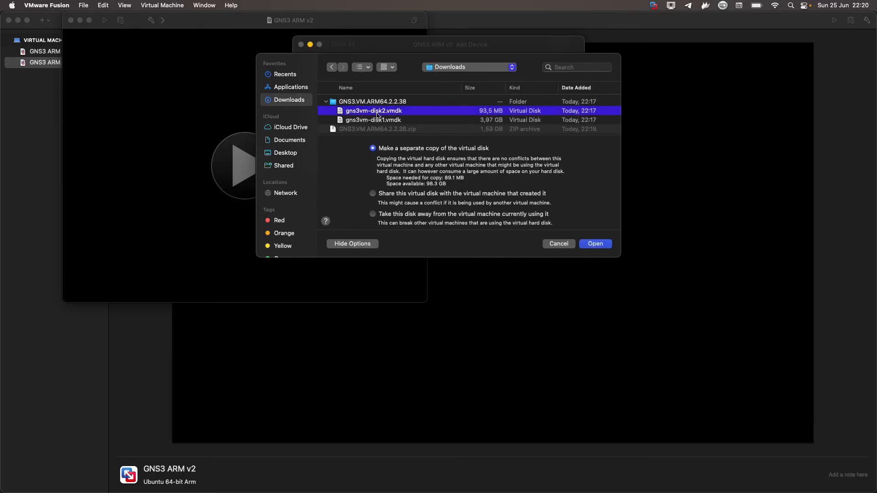
pyautogui.moveTo(410, 120)
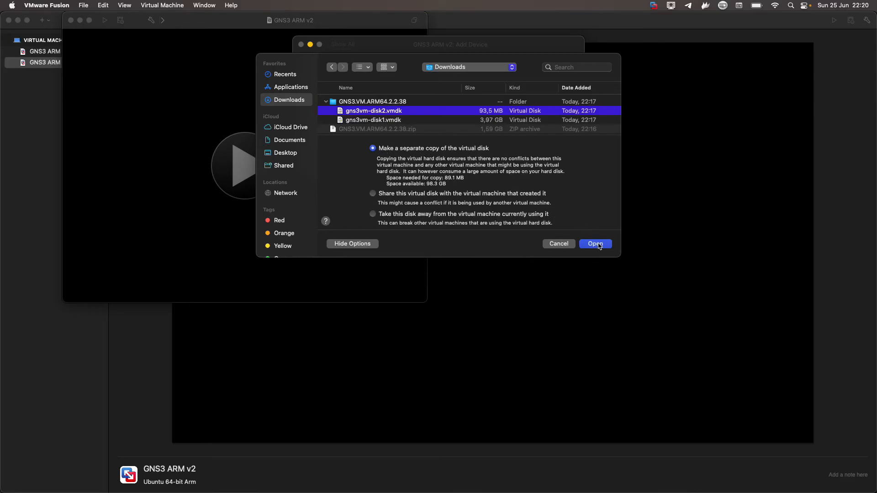
pyautogui.click(595, 243)
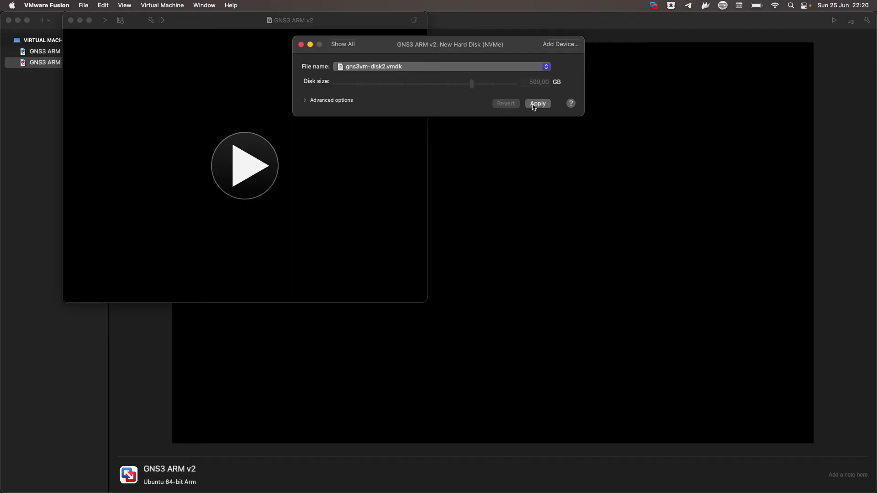
pyautogui.click(536, 103)
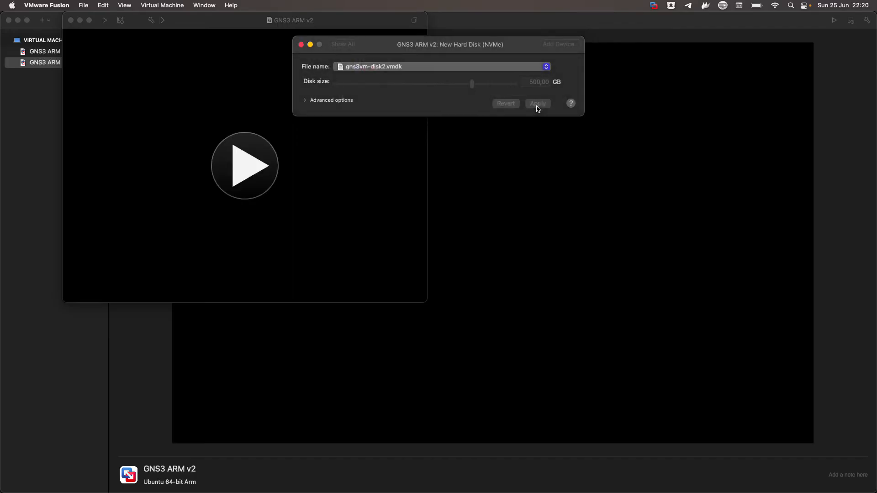
pyautogui.click(536, 103)
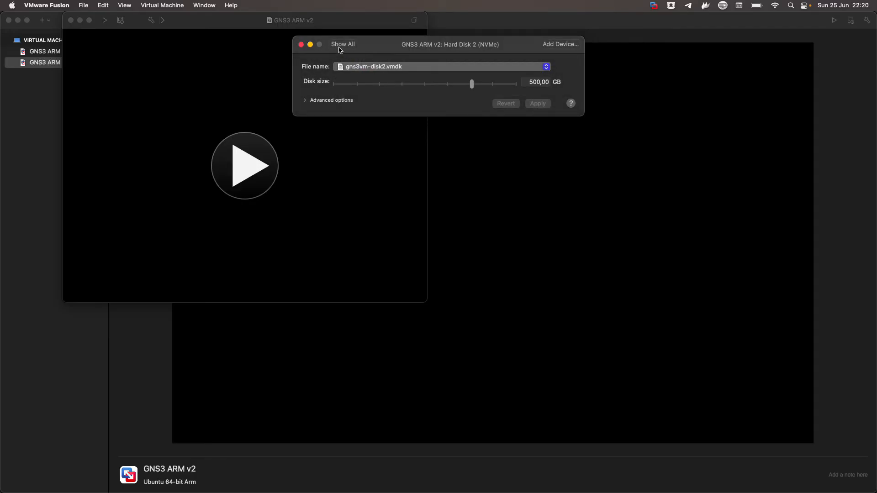
# Review all devices, then close the GNS3 ARM v2 settings window
pyautogui.click(343, 44)
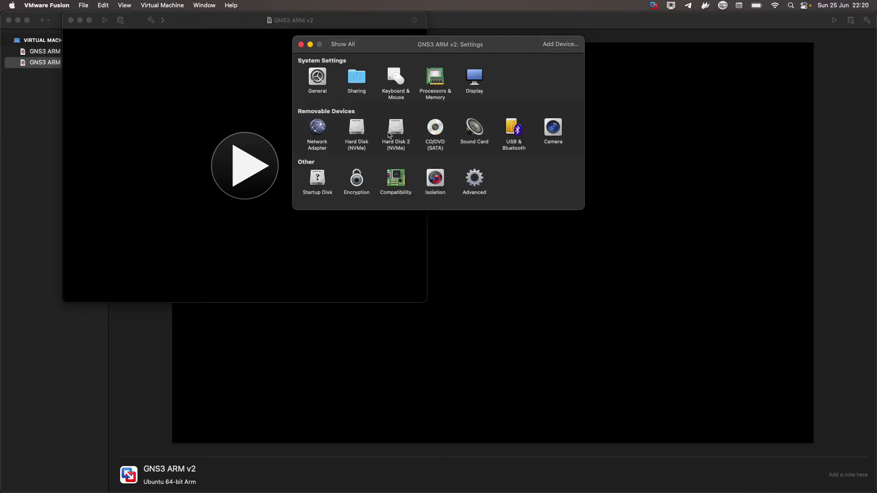
pyautogui.moveTo(317, 128)
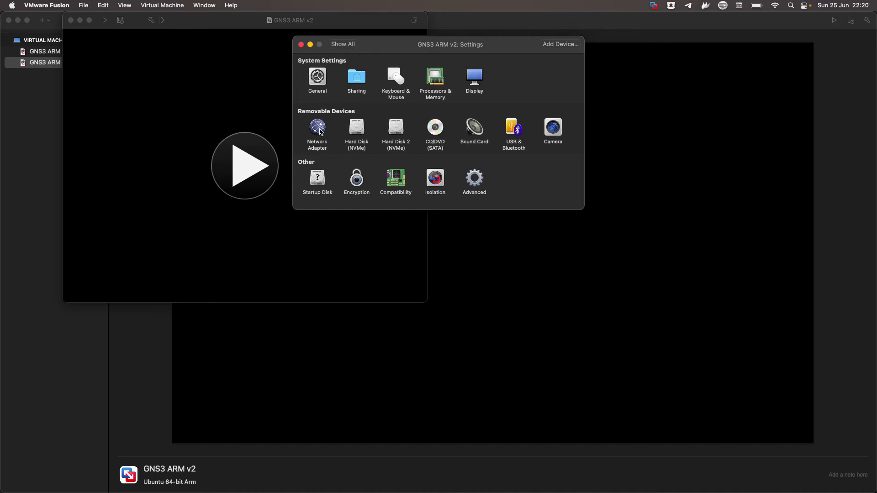
pyautogui.moveTo(447, 81)
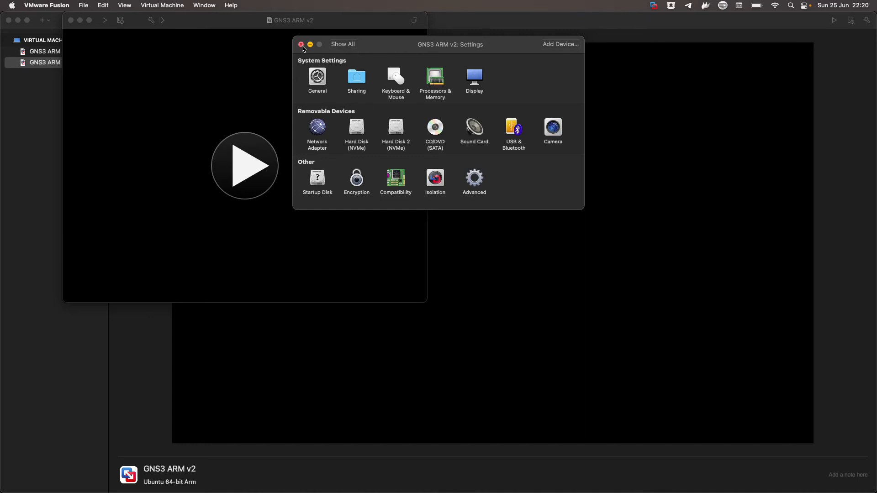
pyautogui.click(301, 44)
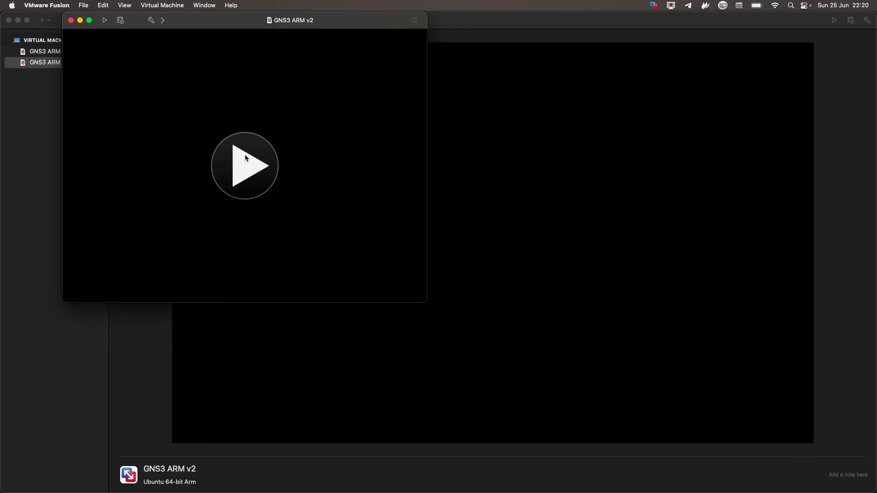
# Power on the GNS3 ARM v2 VM and let it boot to the 2.2.38 info screen at 172.16.192.131
pyautogui.click(245, 165)
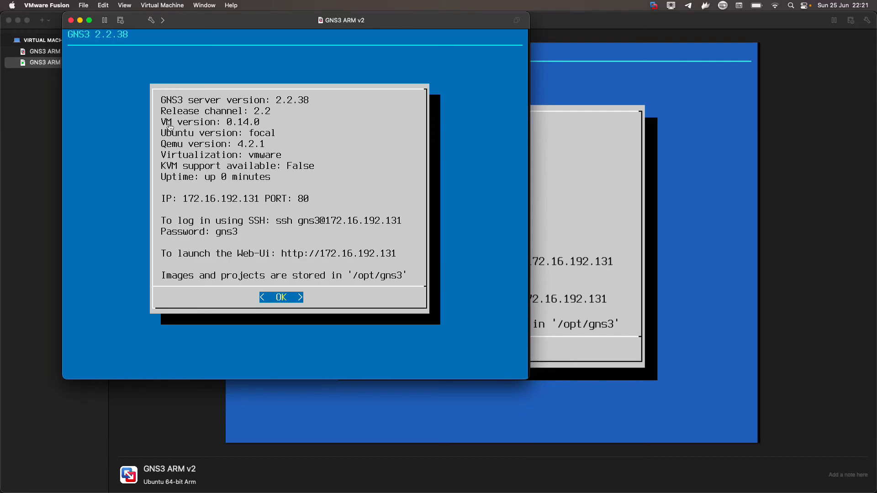
pyautogui.moveTo(222, 199)
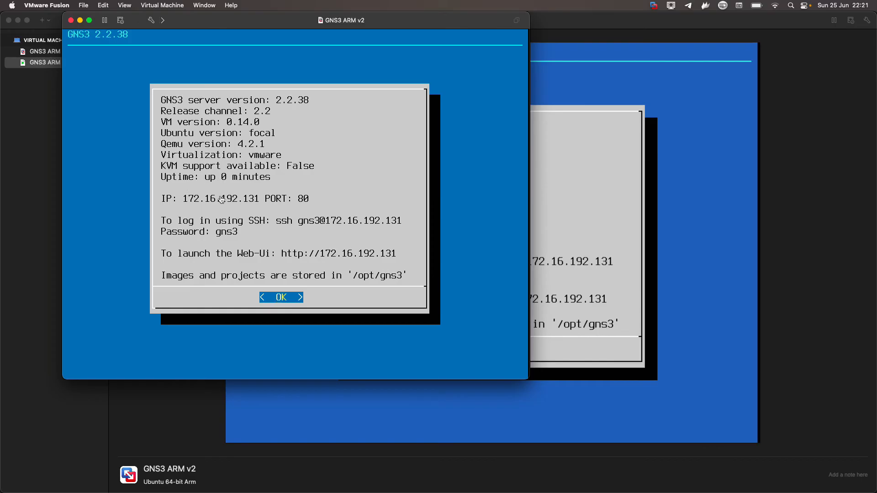
pyautogui.moveTo(226, 209)
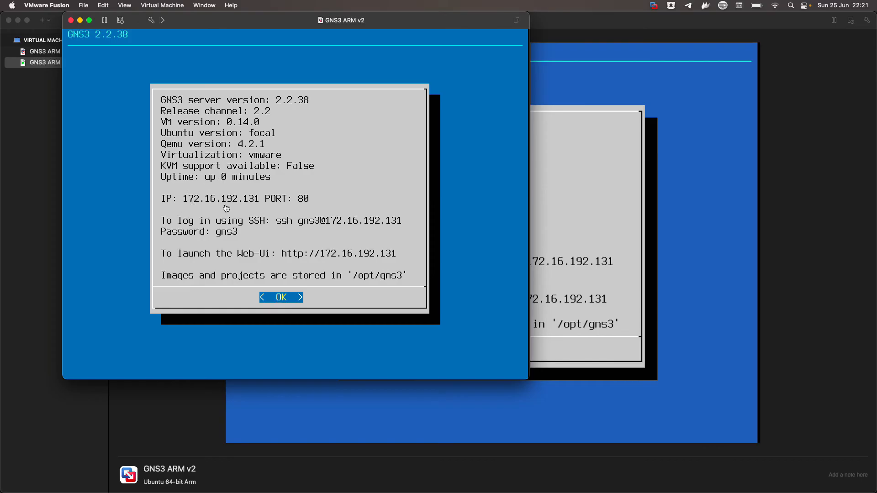
pyautogui.moveTo(286, 182)
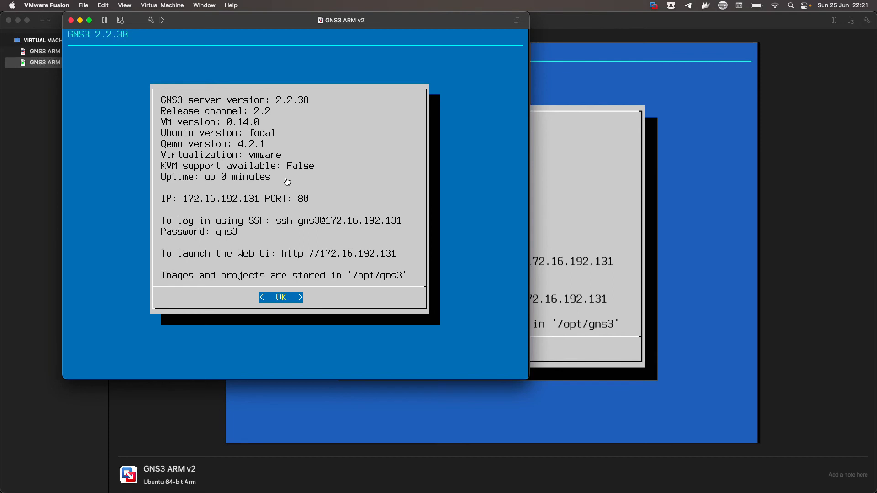
pyautogui.moveTo(233, 217)
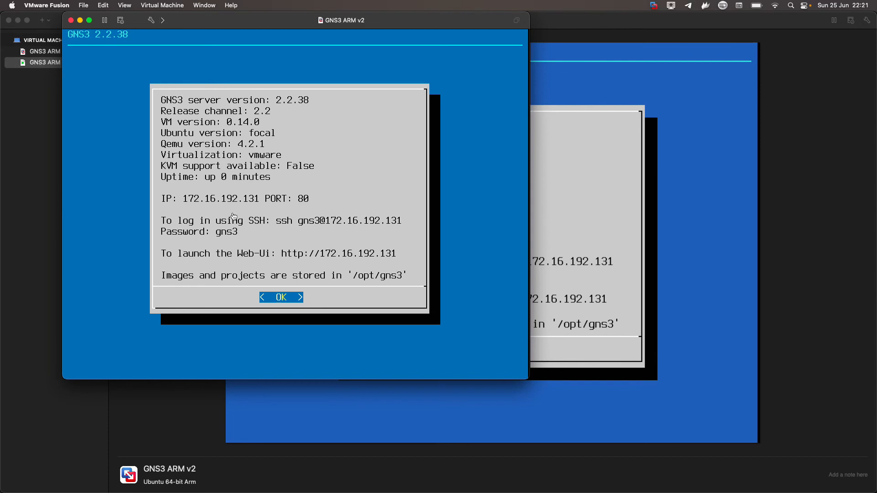
pyautogui.moveTo(329, 177)
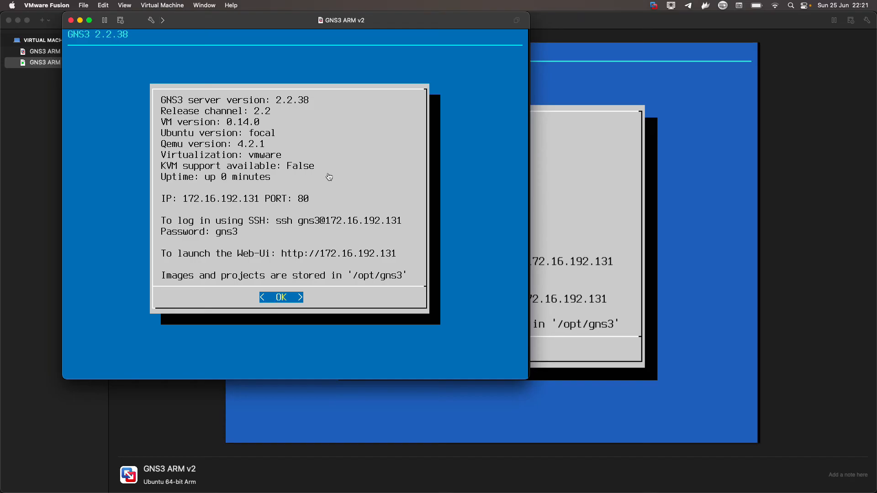
pyautogui.moveTo(434, 89)
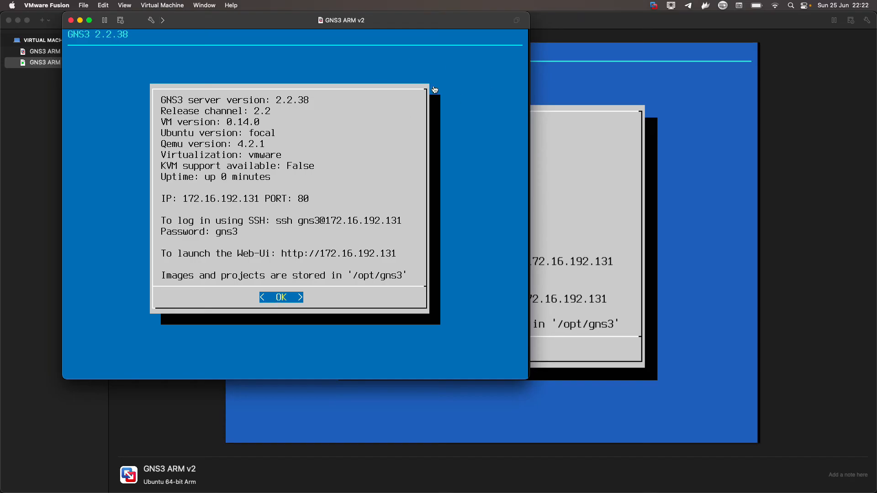
pyautogui.moveTo(392, 45)
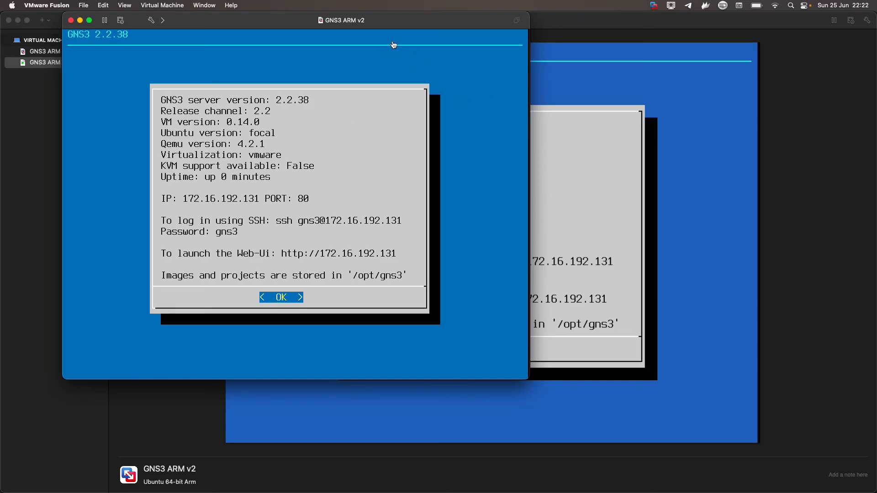
pyautogui.moveTo(362, 96)
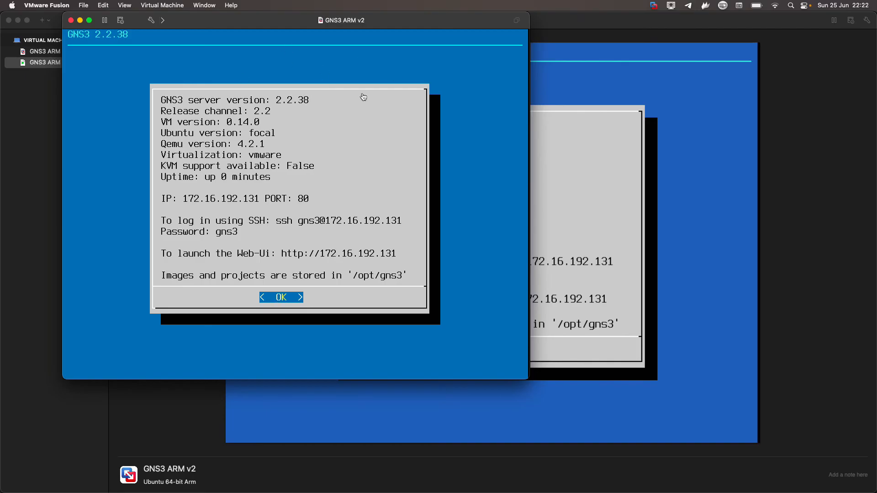
pyautogui.moveTo(340, 116)
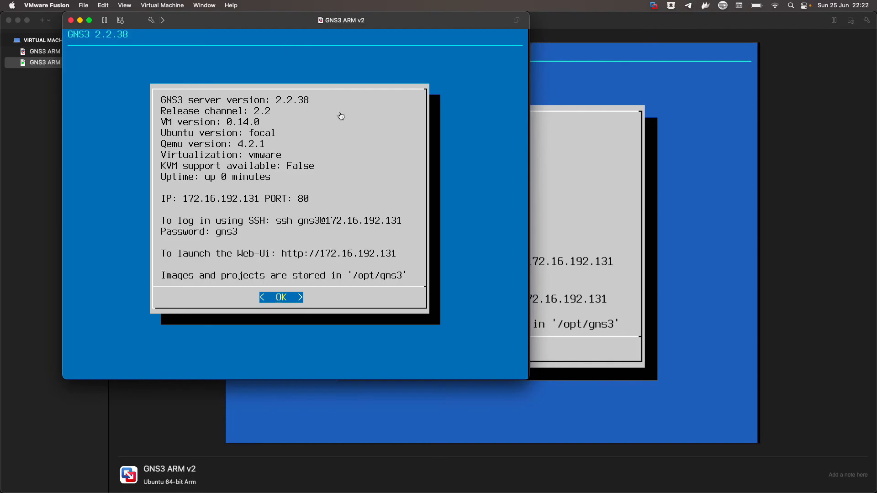
pyautogui.moveTo(462, 143)
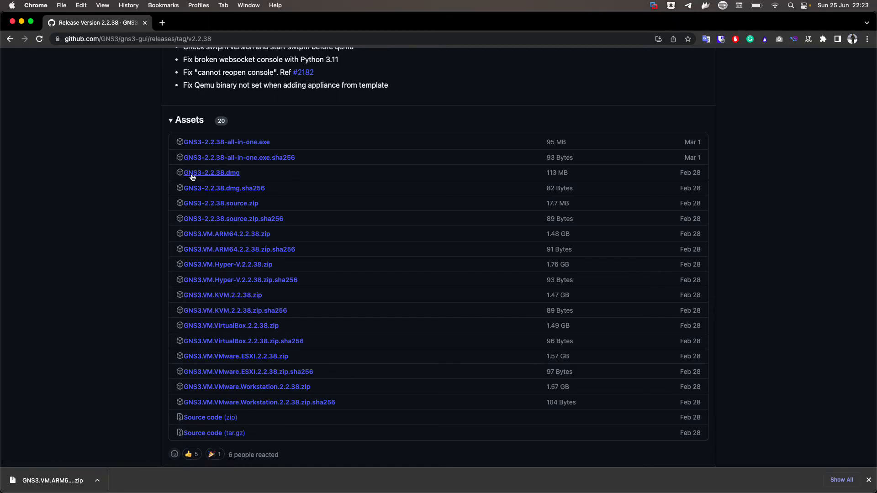
pyautogui.moveTo(226, 176)
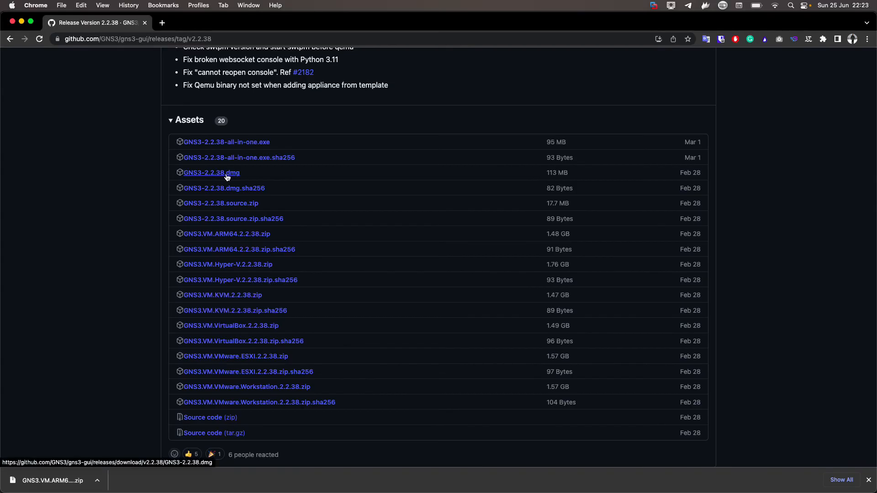
# Download GNS3-2.2.38.dmg from GitHub, mount it and launch the GNS3 client
pyautogui.click(211, 173)
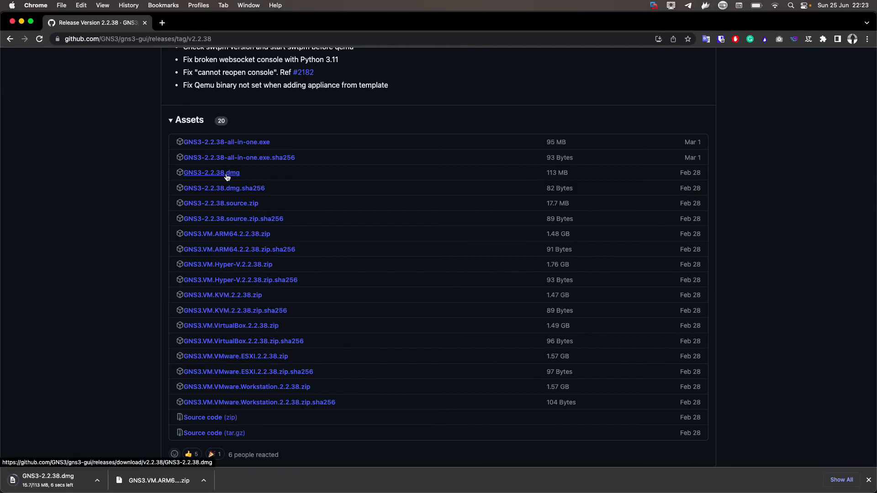
pyautogui.moveTo(63, 428)
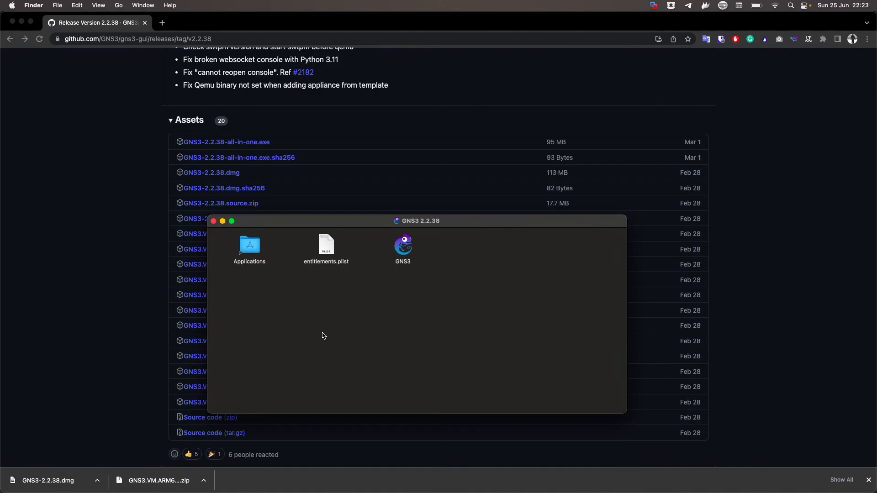
pyautogui.click(213, 221)
pyautogui.write('g')
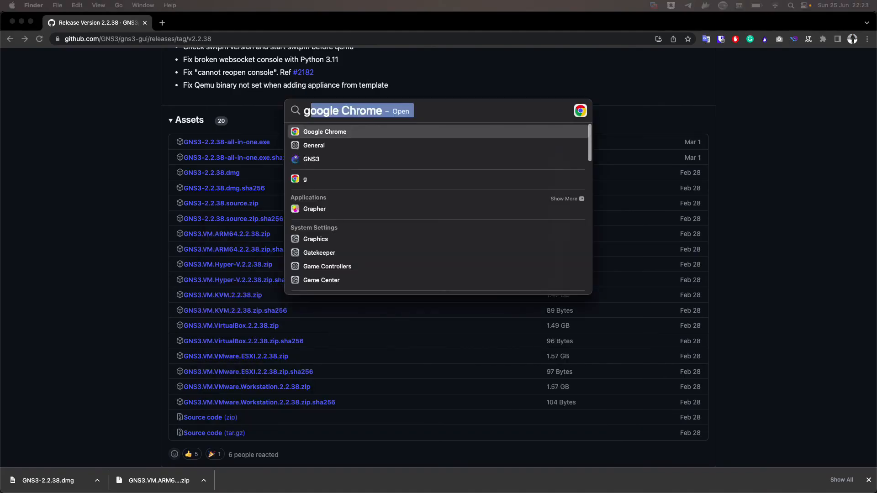
pyautogui.moveTo(324, 173)
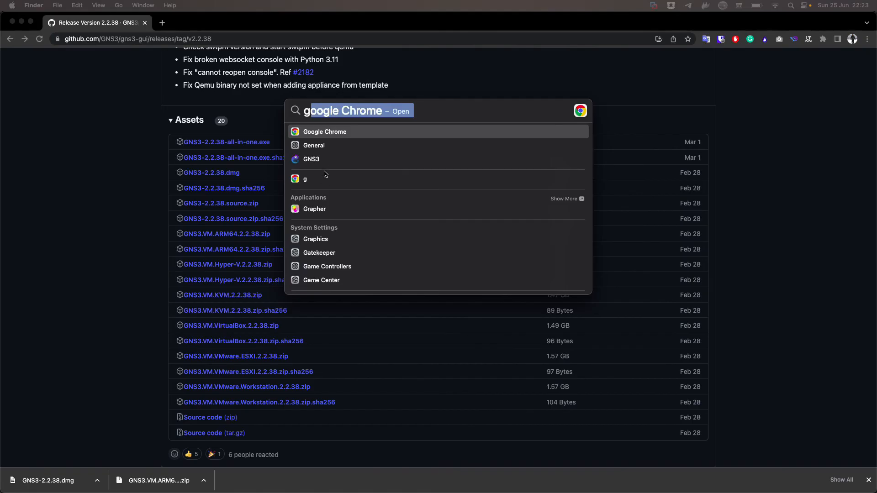
pyautogui.click(311, 159)
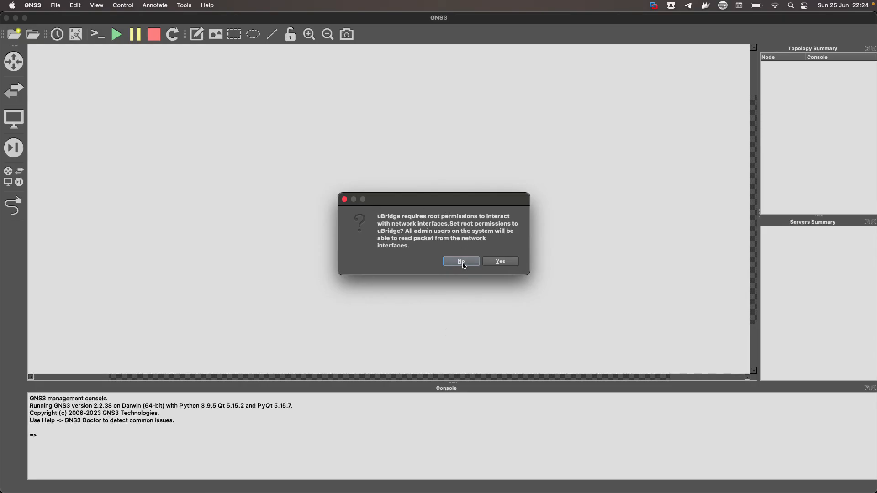
# Answer No to uBridge root permissions and return to the GNS3 window with its console errors
pyautogui.click(461, 261)
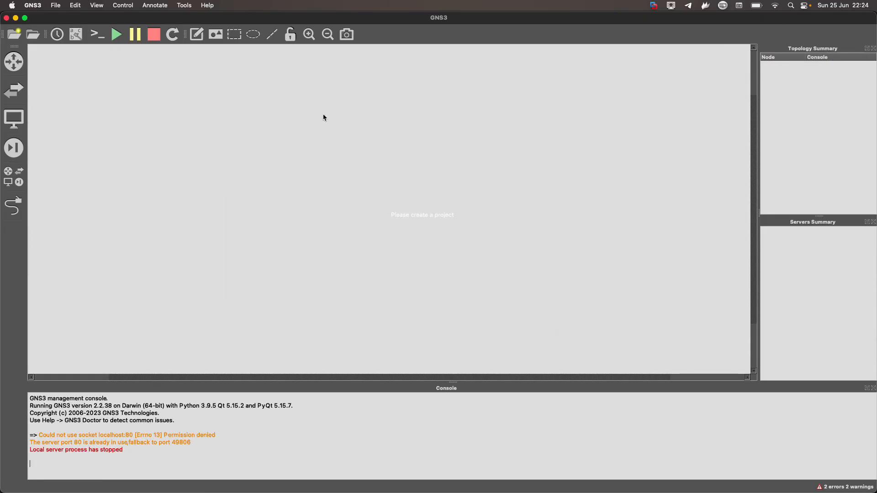
pyautogui.moveTo(345, 168)
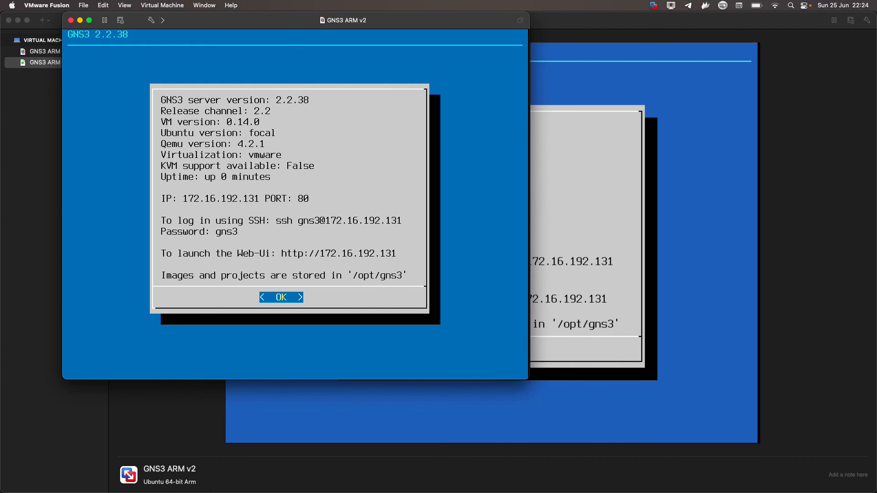
pyautogui.click(281, 297)
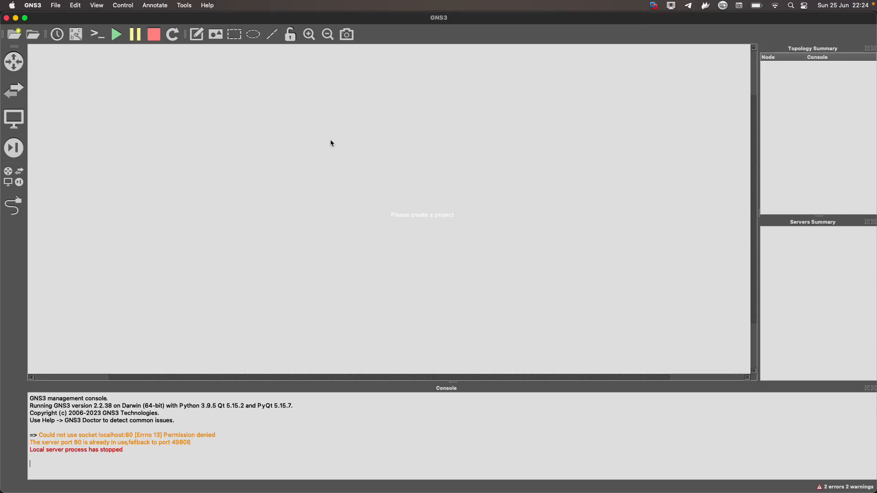
pyautogui.moveTo(200, 157)
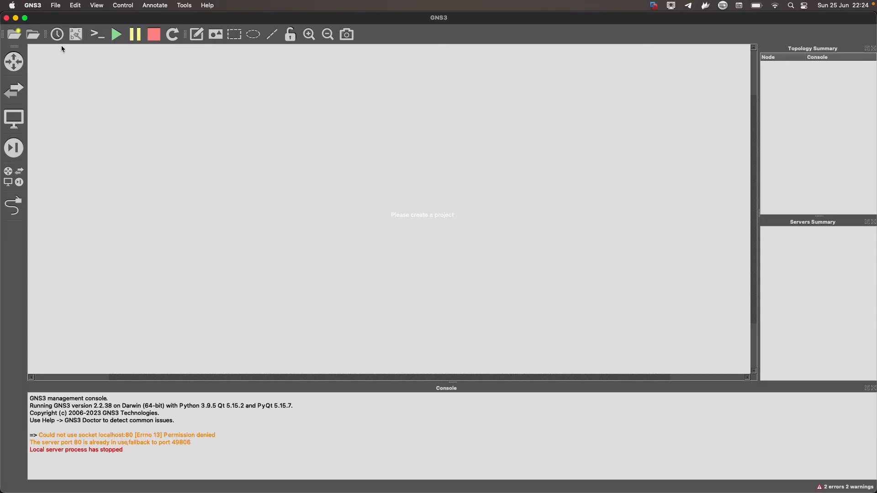
# In Preferences > Server, disable the local server
pyautogui.click(33, 5)
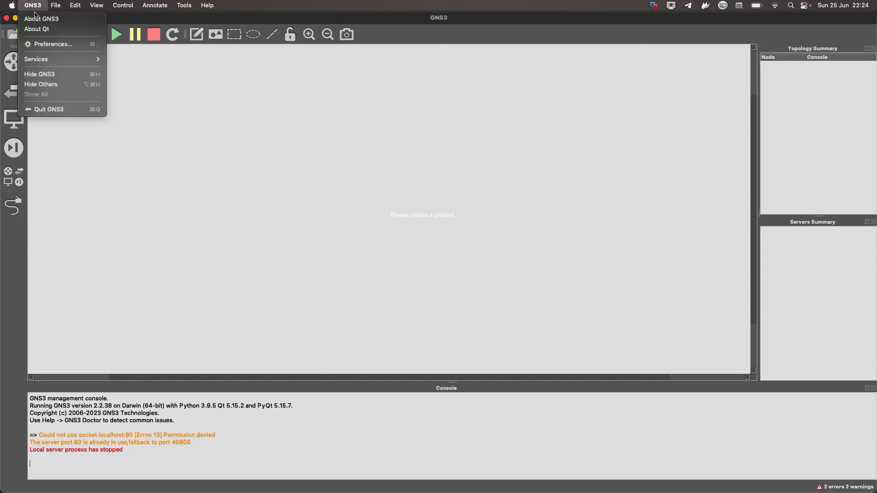
pyautogui.click(51, 44)
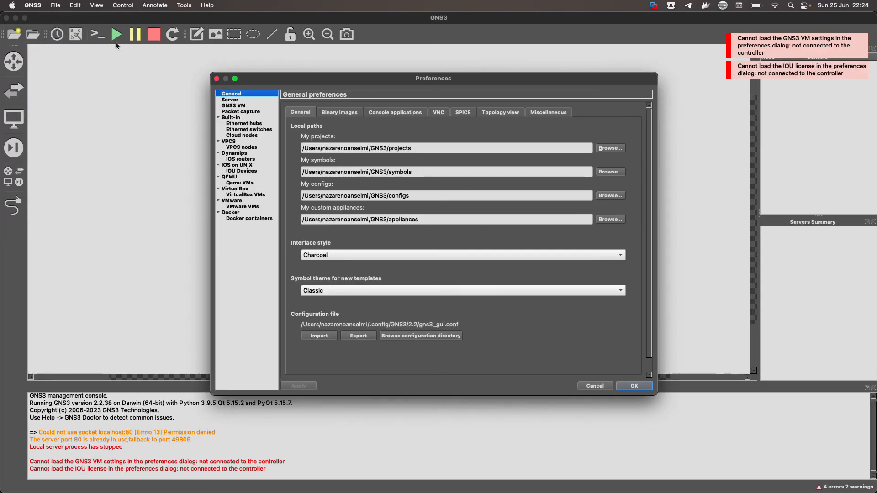
pyautogui.moveTo(749, 58)
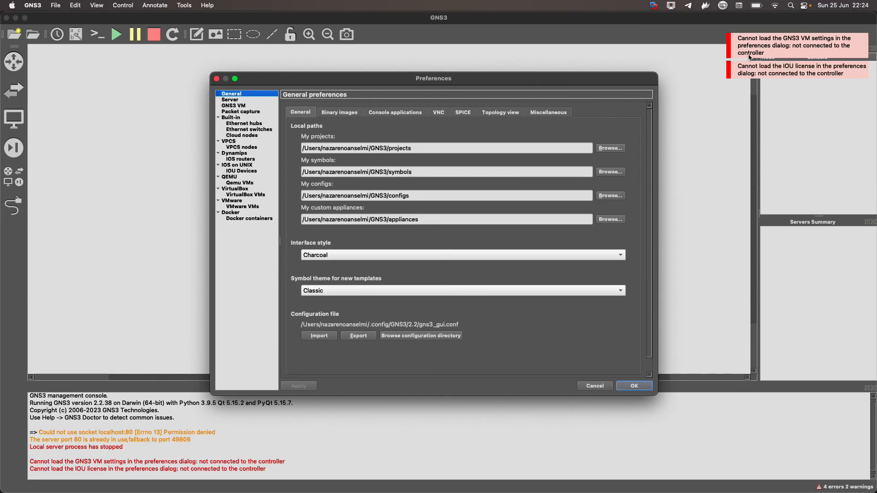
pyautogui.click(229, 100)
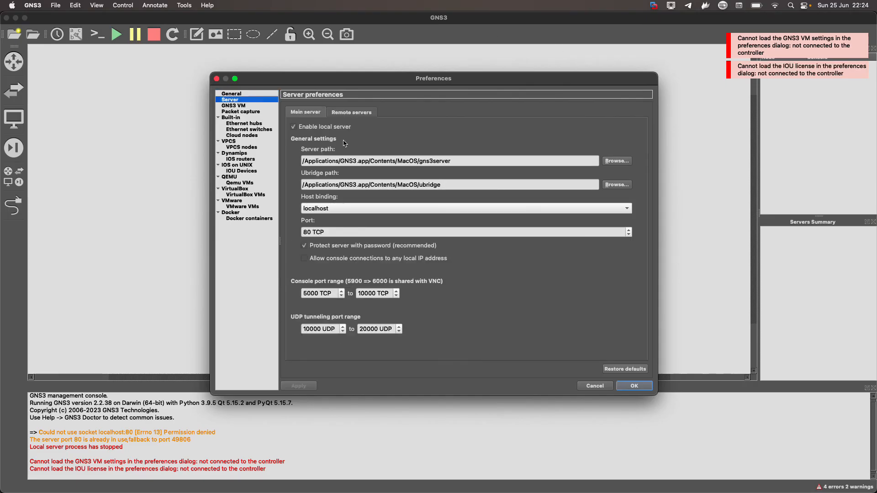
pyautogui.moveTo(326, 130)
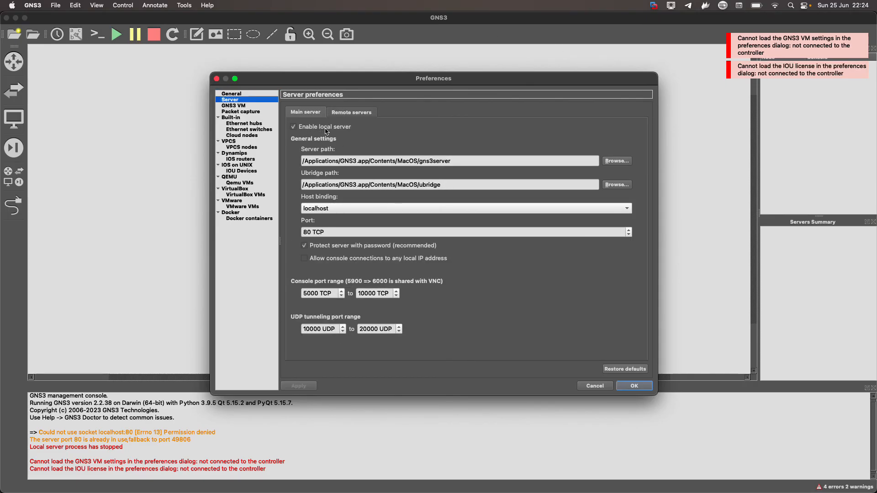
pyautogui.click(293, 127)
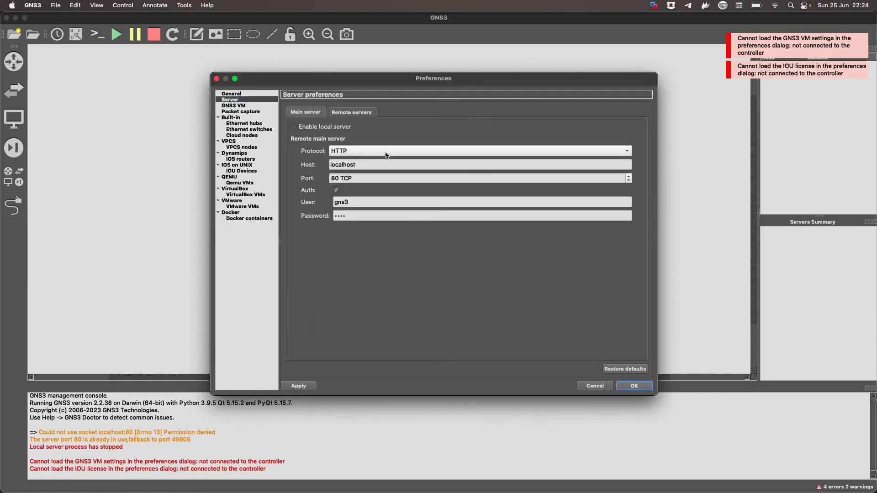
pyautogui.moveTo(414, 150)
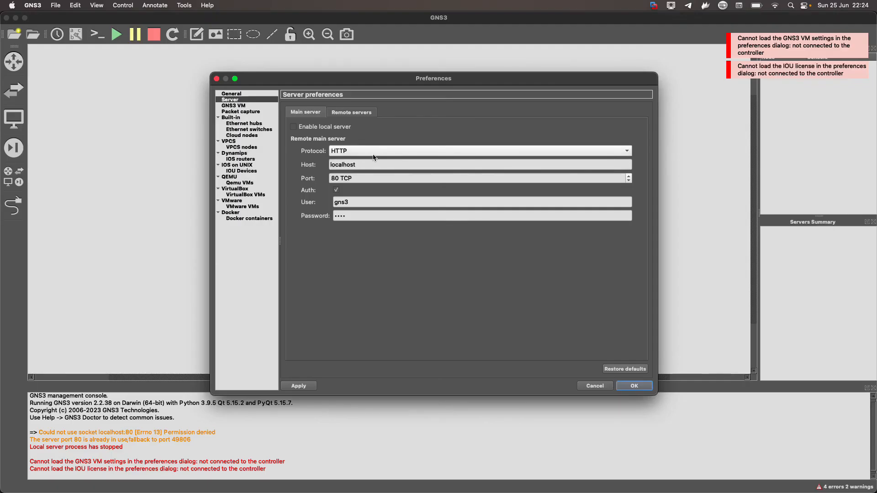
# Set the remote main server host to 172.16.192.131 (port 80, user gns3) and apply
pyautogui.write('172.16.192.131')
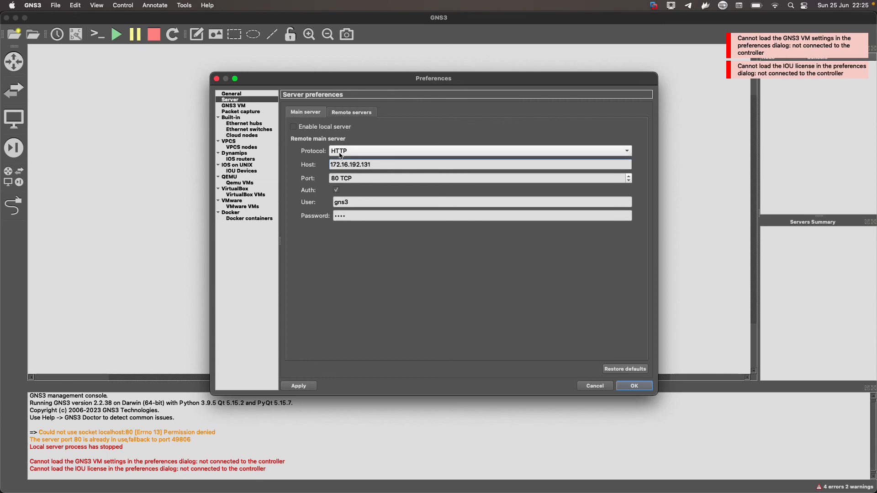
pyautogui.click(362, 202)
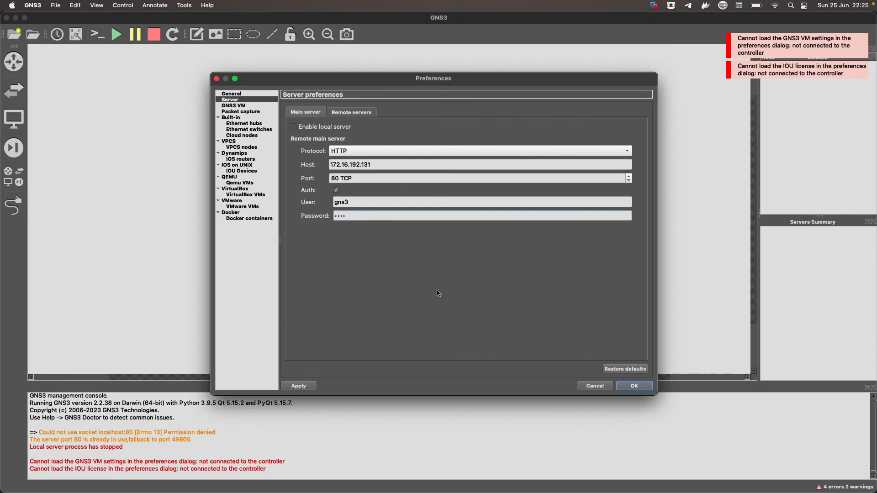
pyautogui.click(633, 385)
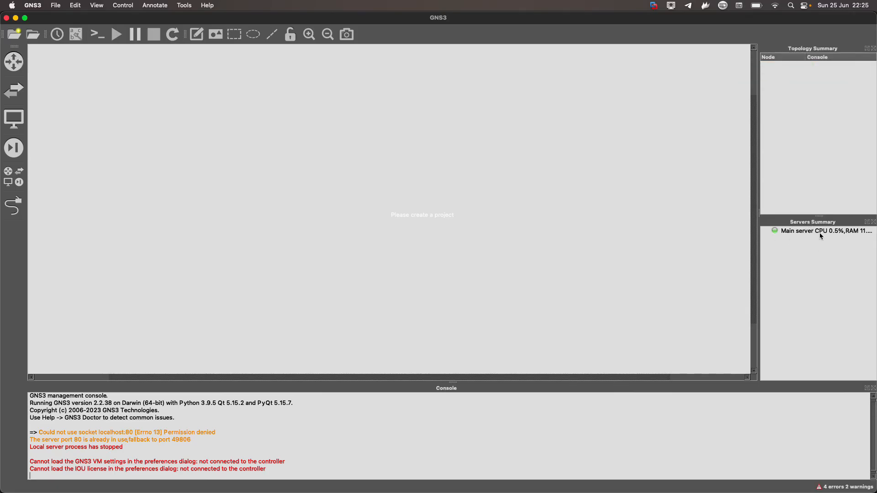
pyautogui.moveTo(791, 248)
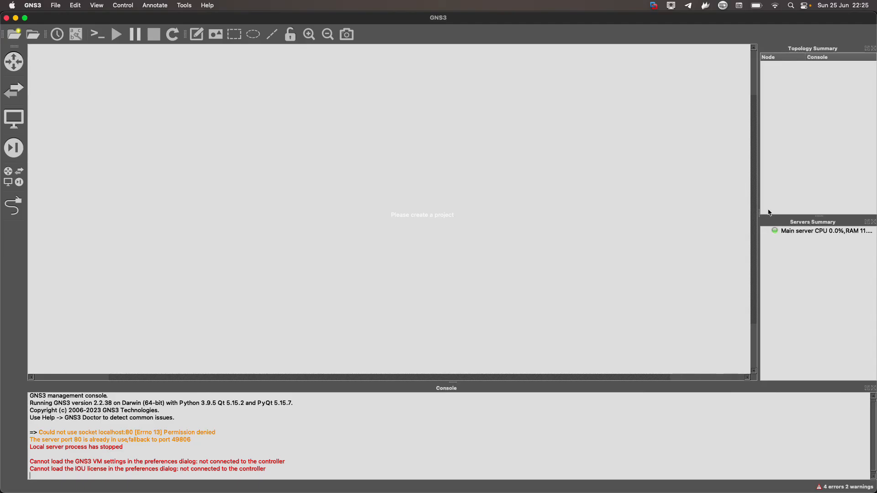
pyautogui.moveTo(779, 180)
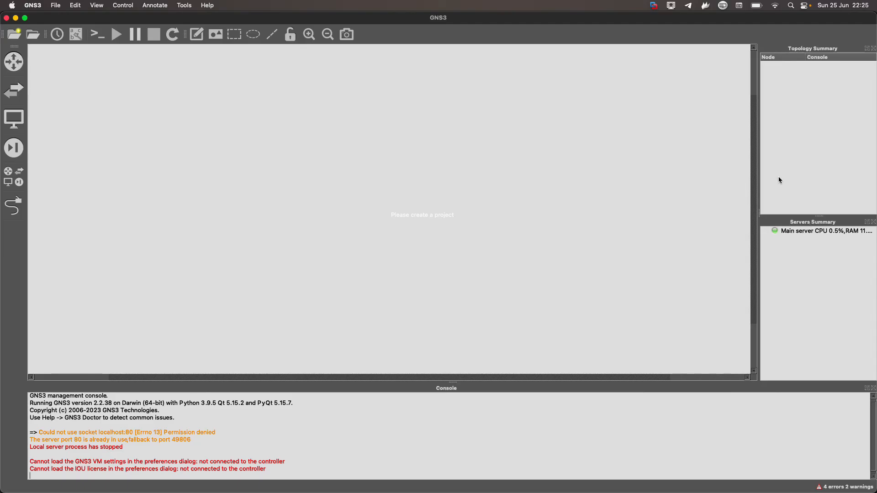
pyautogui.moveTo(609, 171)
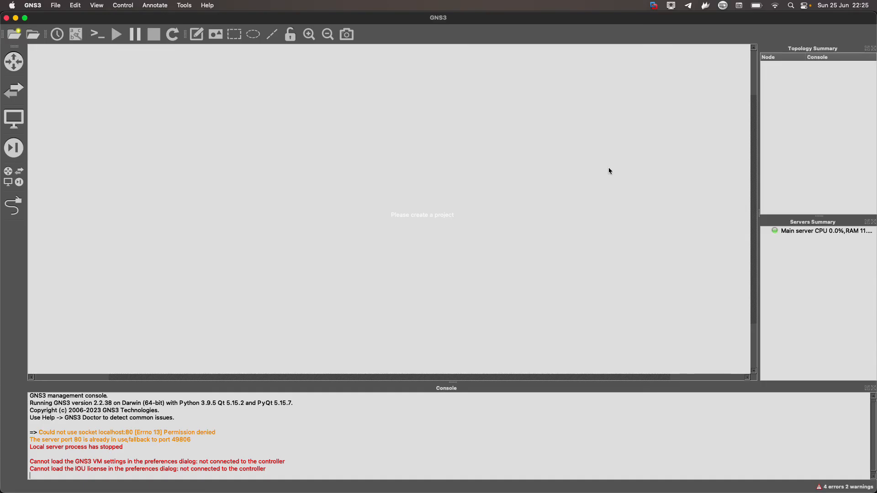
pyautogui.moveTo(525, 240)
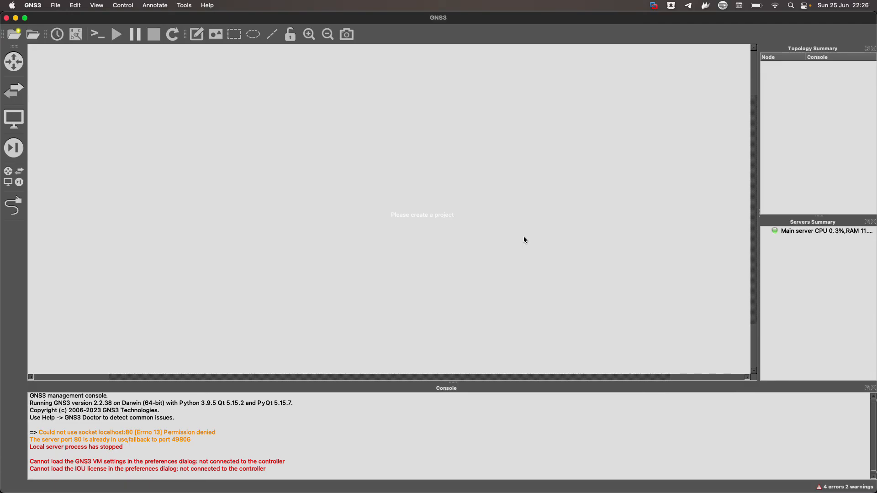
pyautogui.moveTo(200, 287)
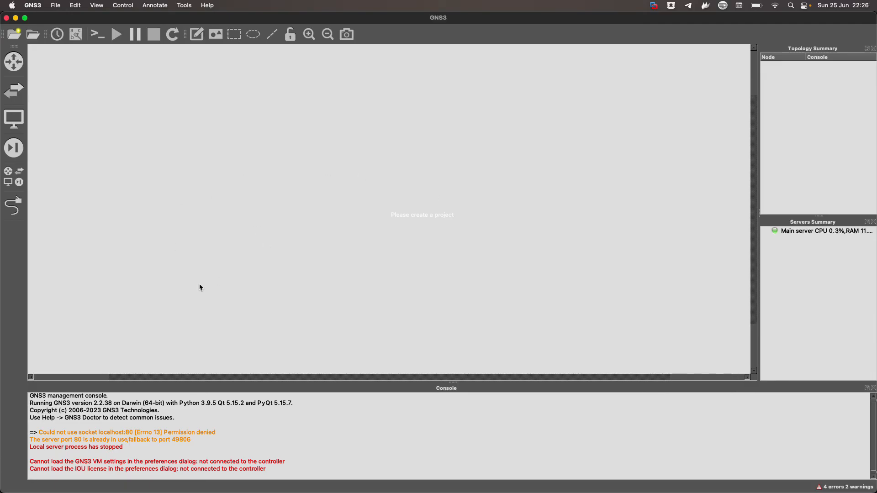
pyautogui.moveTo(462, 102)
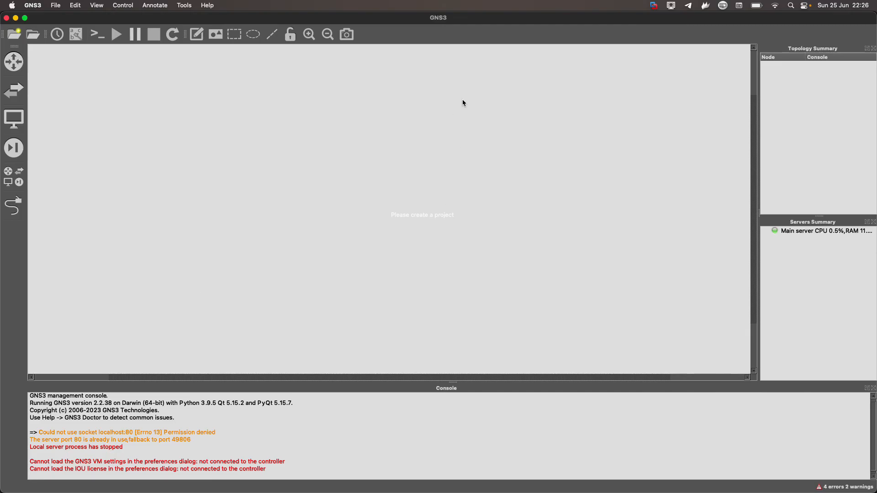